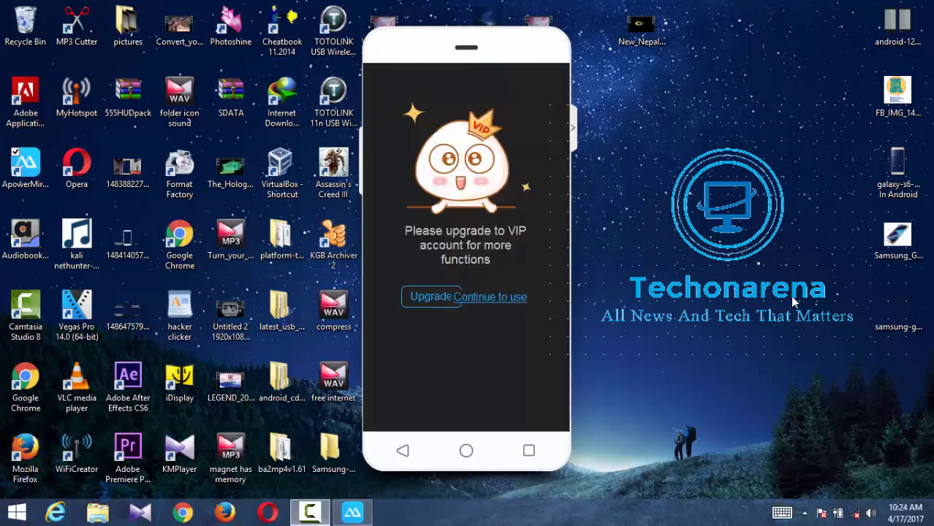
Dismiss the VIP upgrade popup with 'Continue to use' to reveal the phone's app drawer.
click(491, 297)
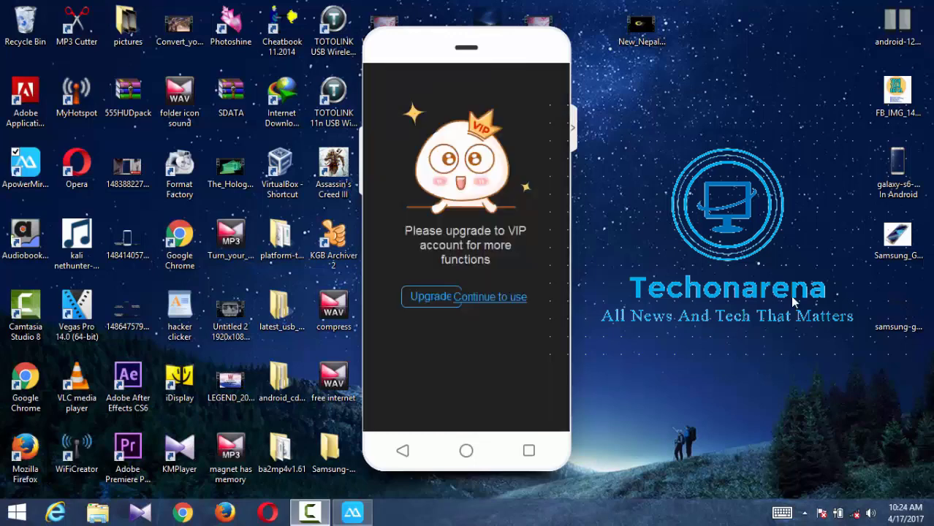
click(489, 297)
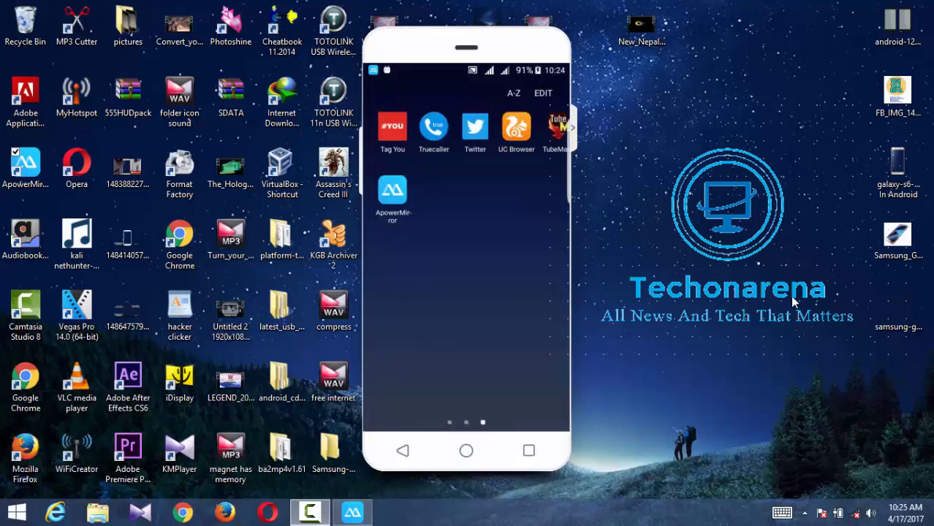
Browse the app drawer pages, then launch the Phone dialer from the Apps edge panel.
scroll(left, 3)
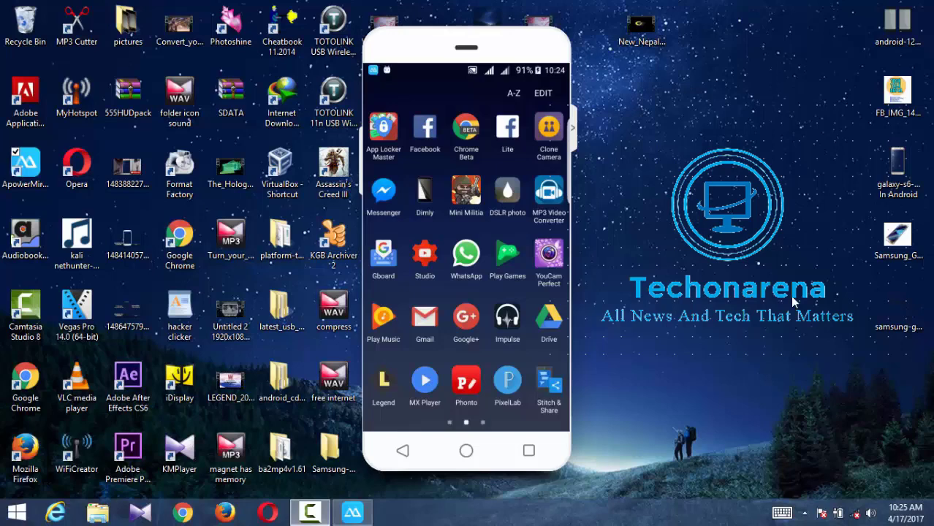
scroll(right, 3)
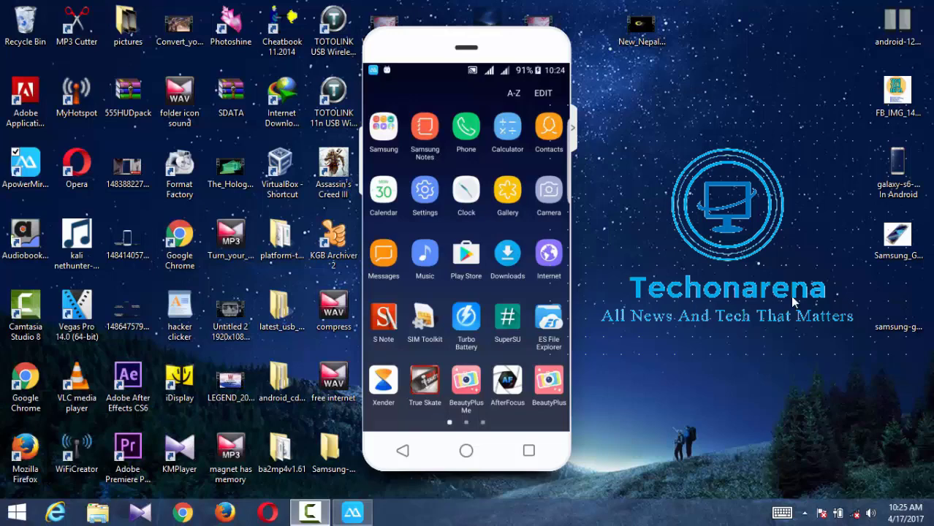
scroll(left, 3)
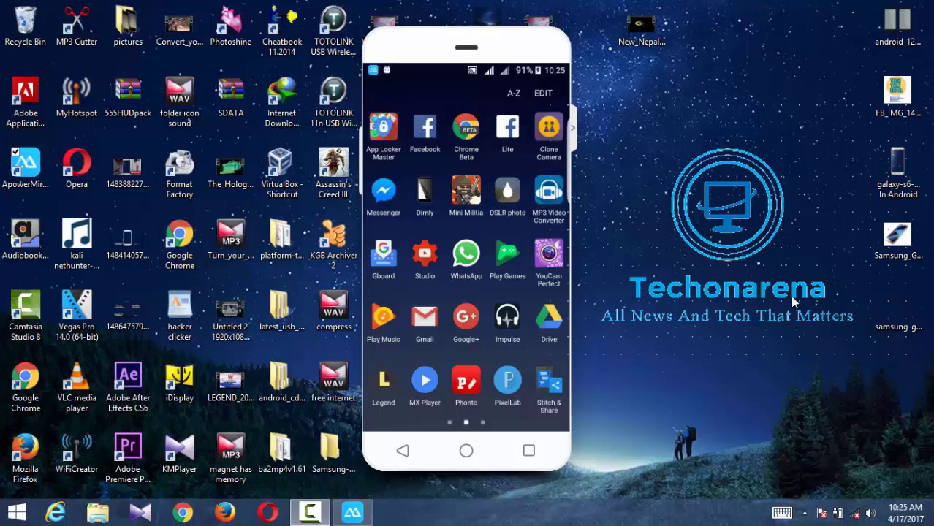
scroll(left, 3)
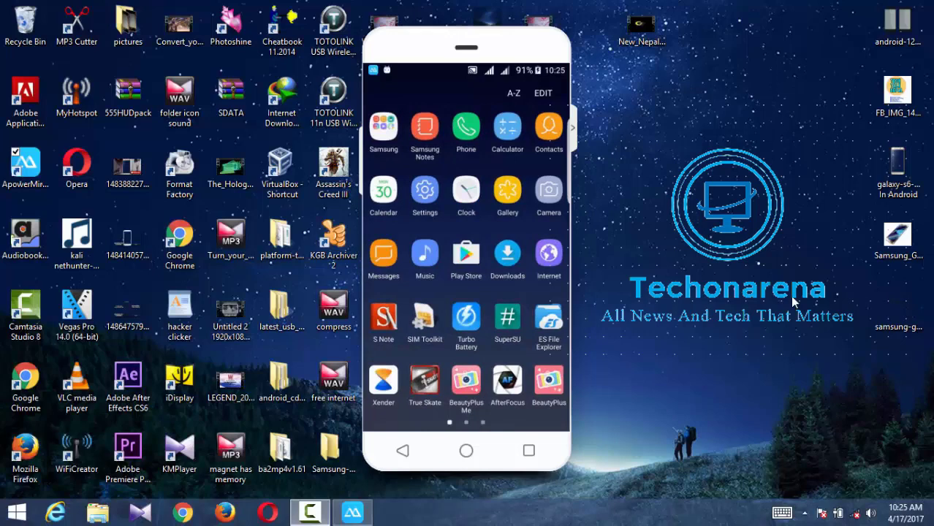
click(464, 450)
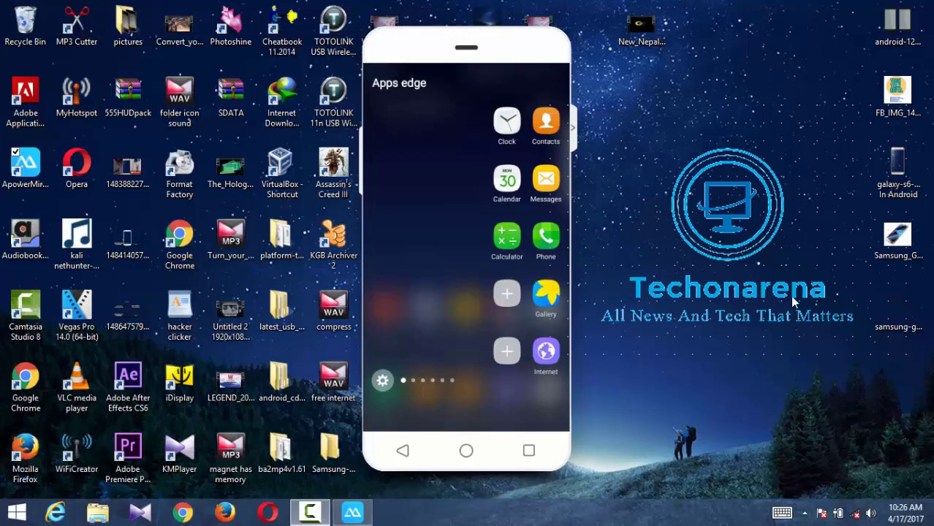
click(545, 241)
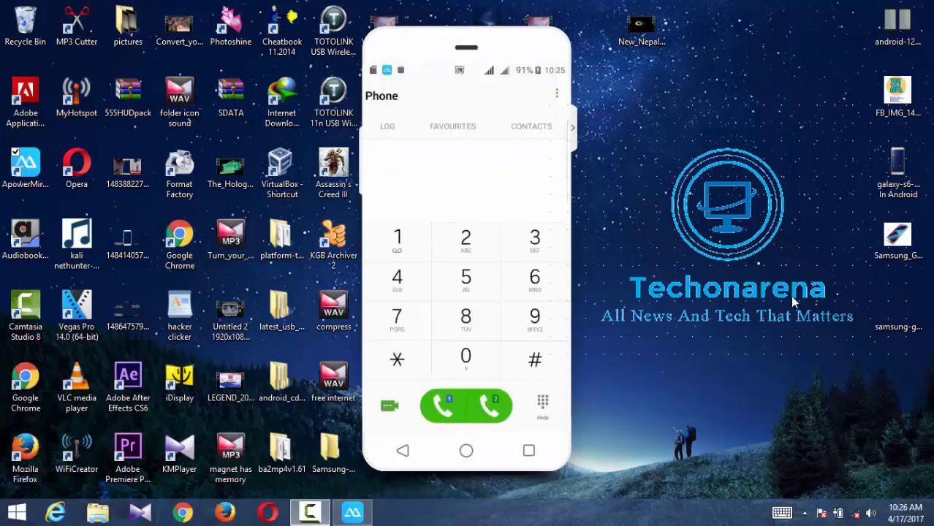
Dial the hidden testing code *#*#4636#*#* to reach the Testing menu.
click(465, 359)
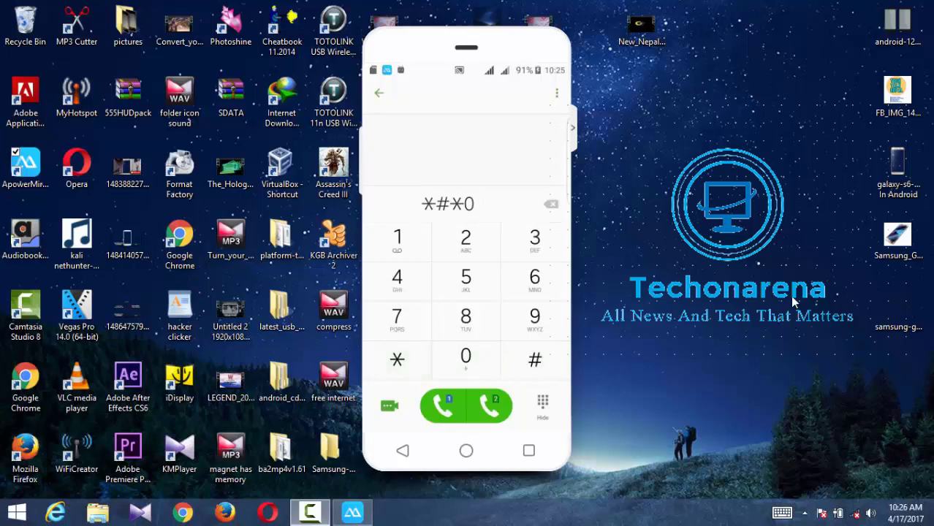
click(534, 359)
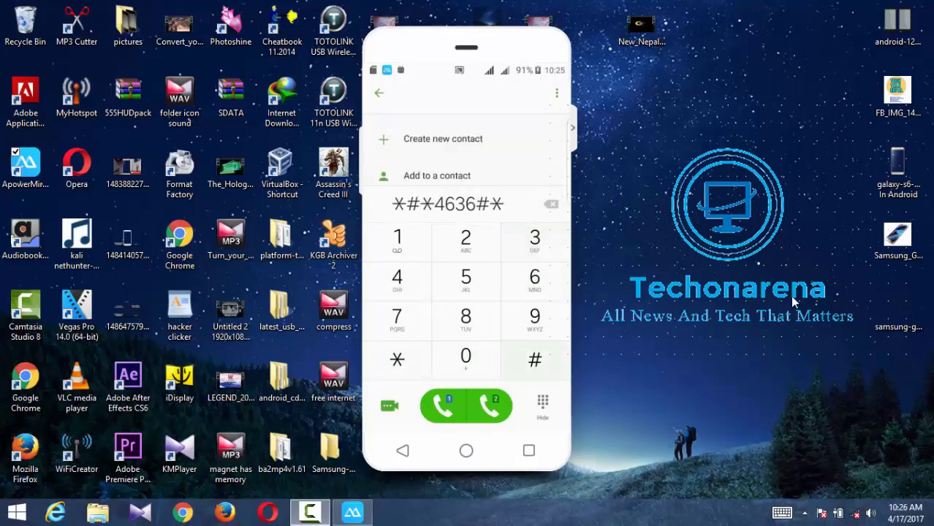
click(535, 360)
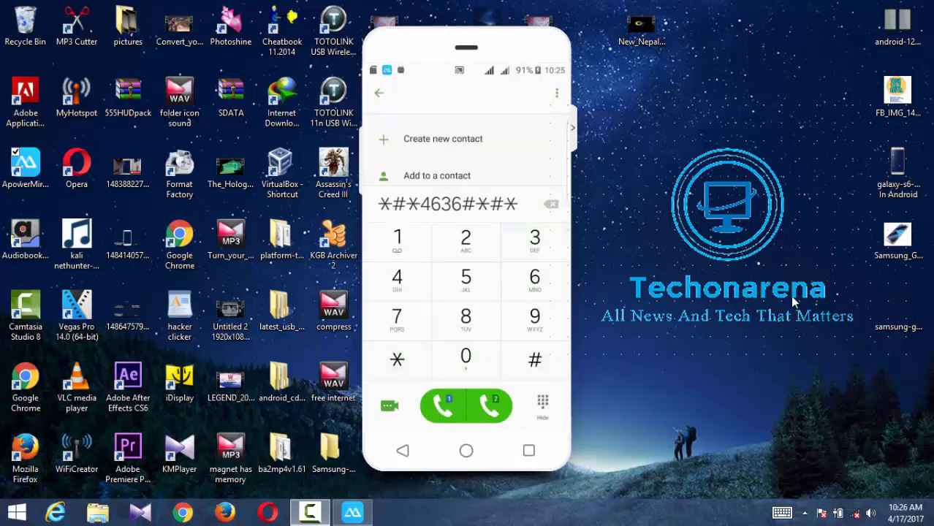
click(549, 204)
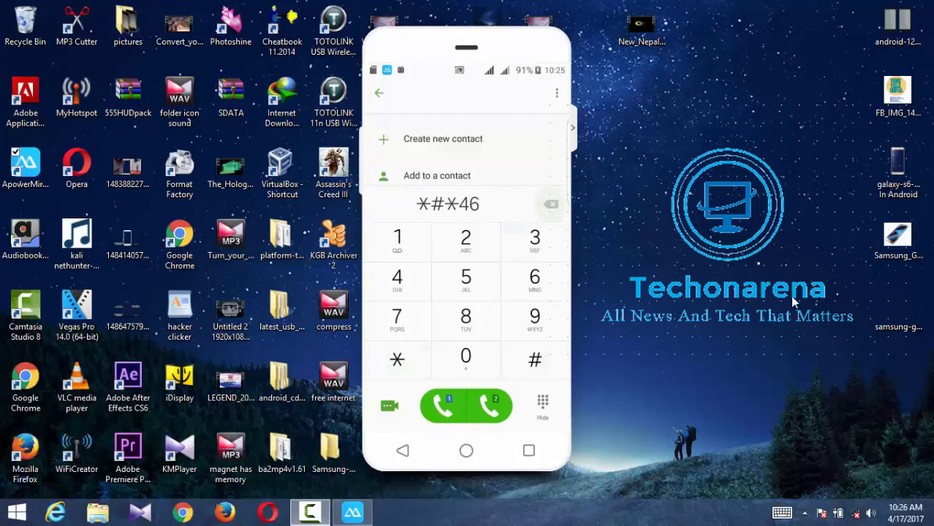
click(535, 242)
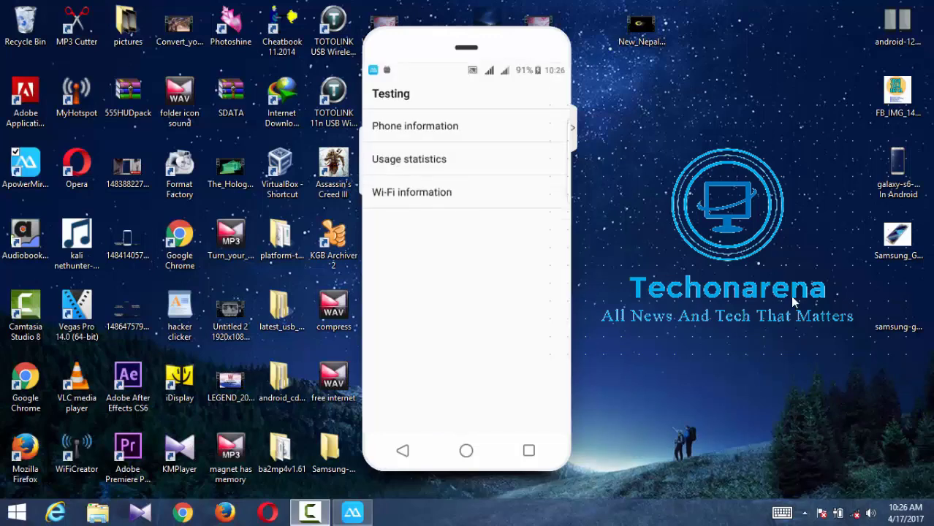
View the Phone information page, back out to the Testing menu, and go home.
click(415, 126)
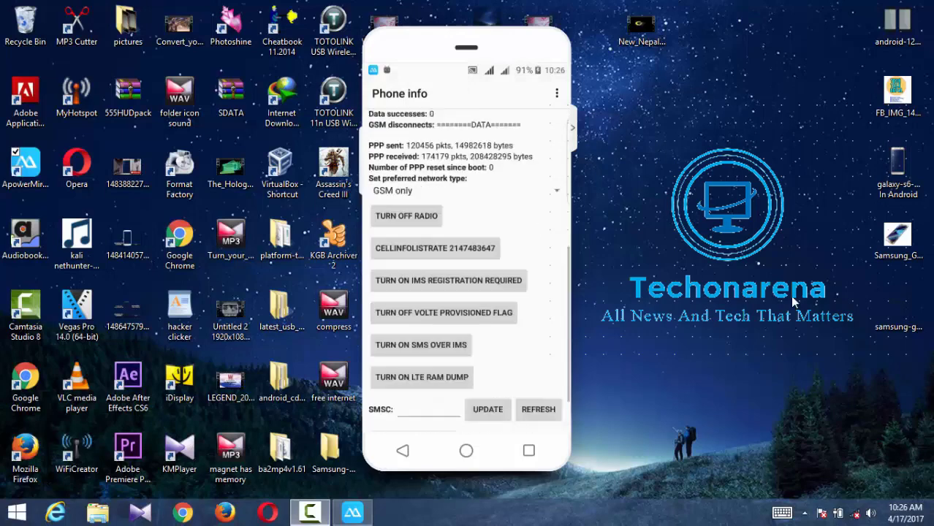
click(401, 450)
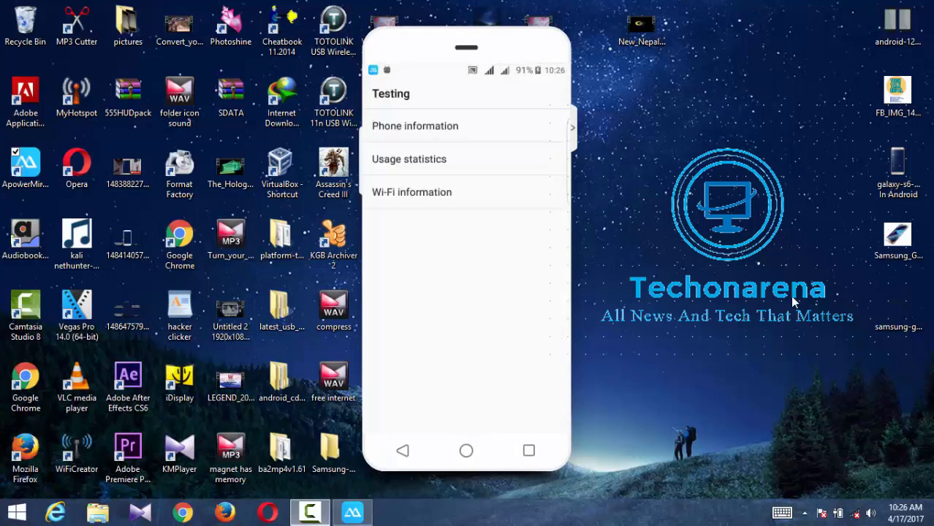
click(415, 126)
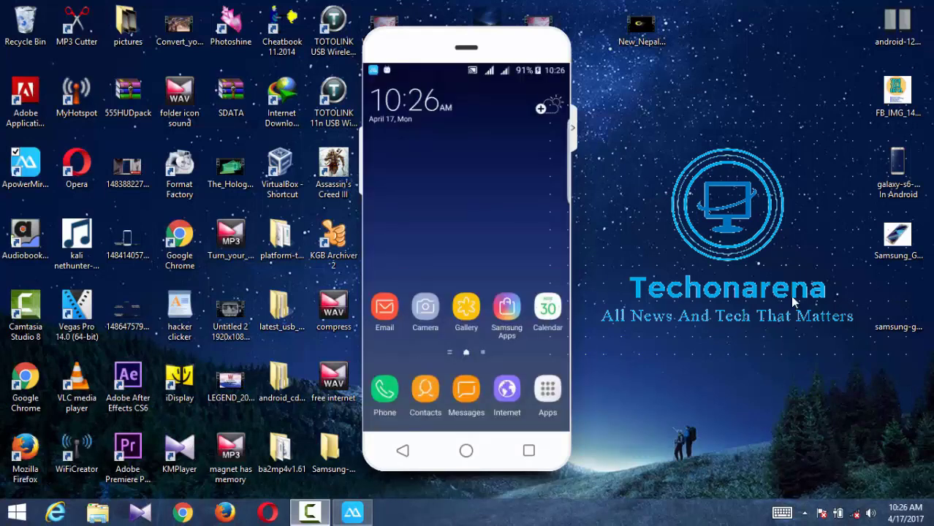
Launch the Camera app and exit back to the home screen.
click(424, 391)
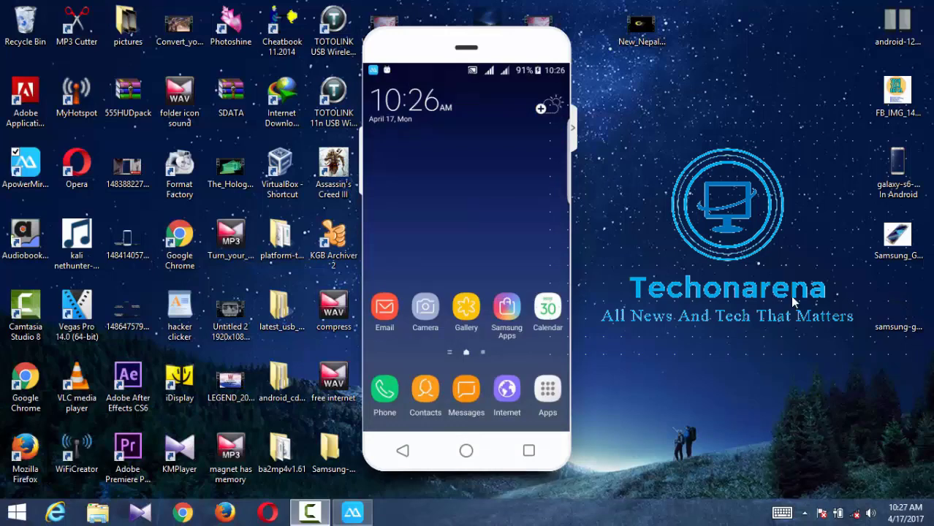
click(424, 308)
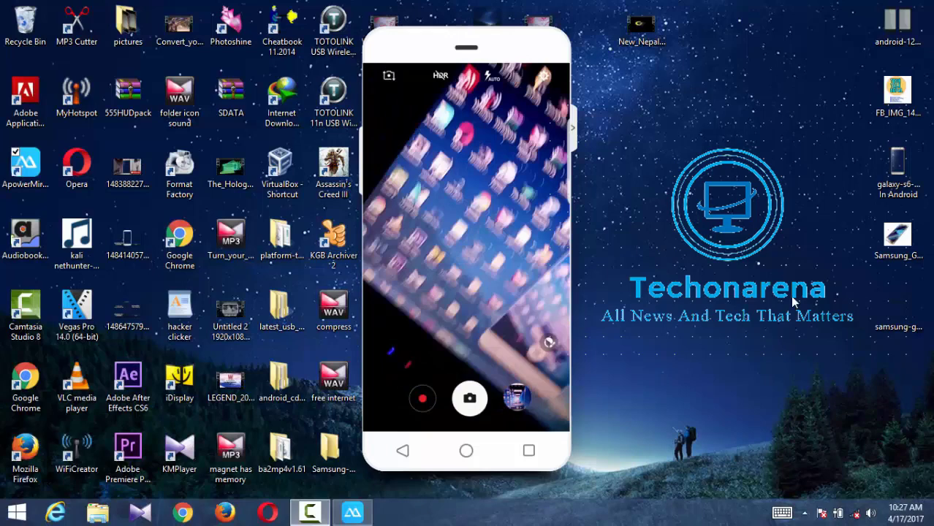
click(469, 397)
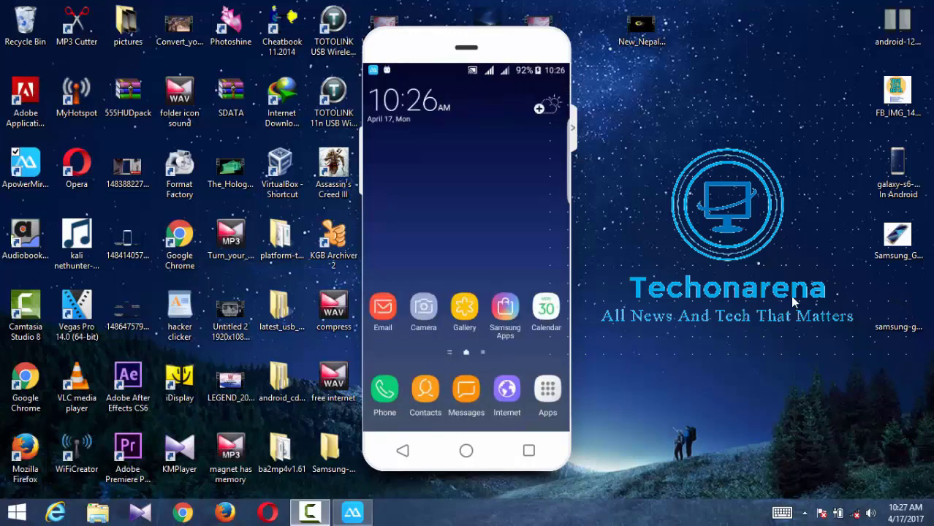
Browse the Gallery albums up and down, ending at the Apps drawer.
click(504, 314)
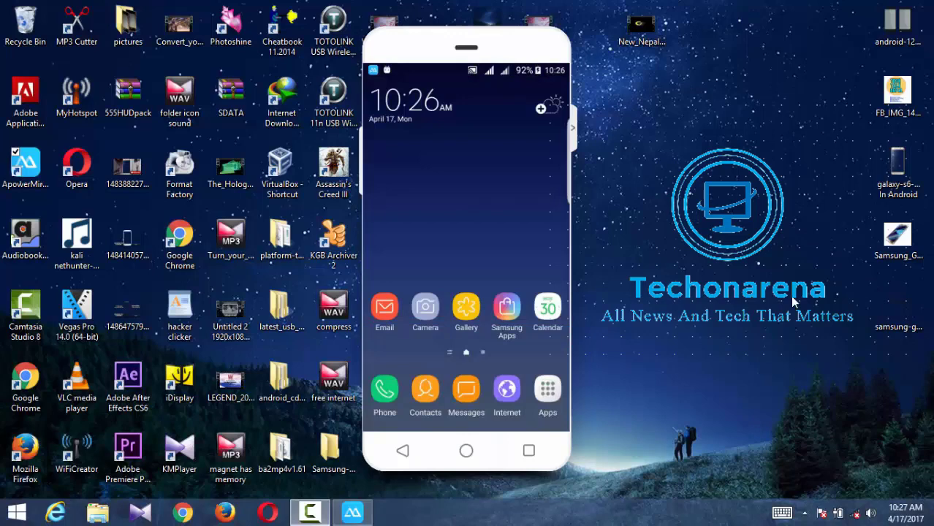
click(464, 307)
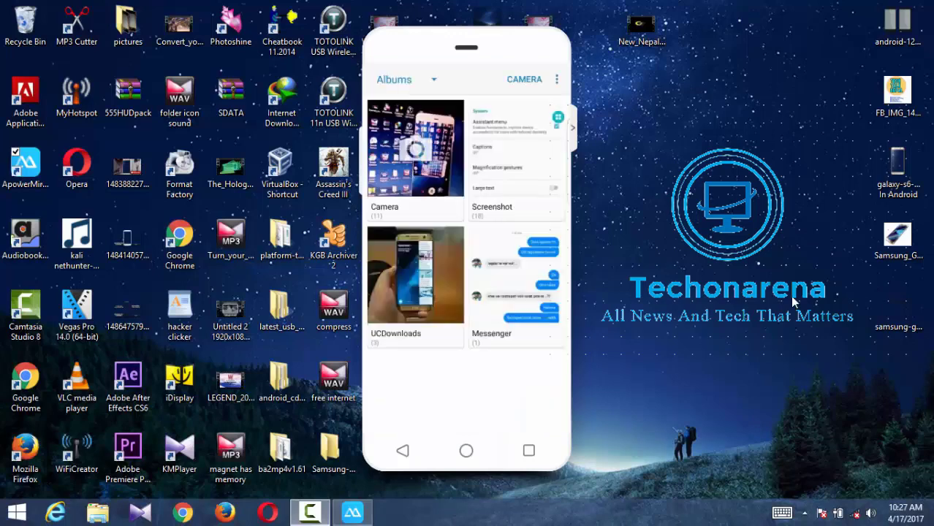
scroll(down, 3)
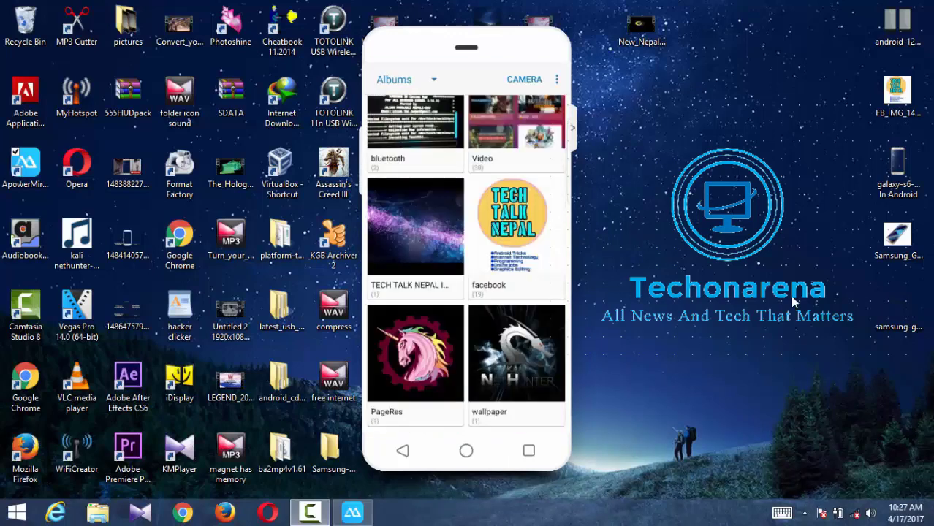
scroll(up, 3)
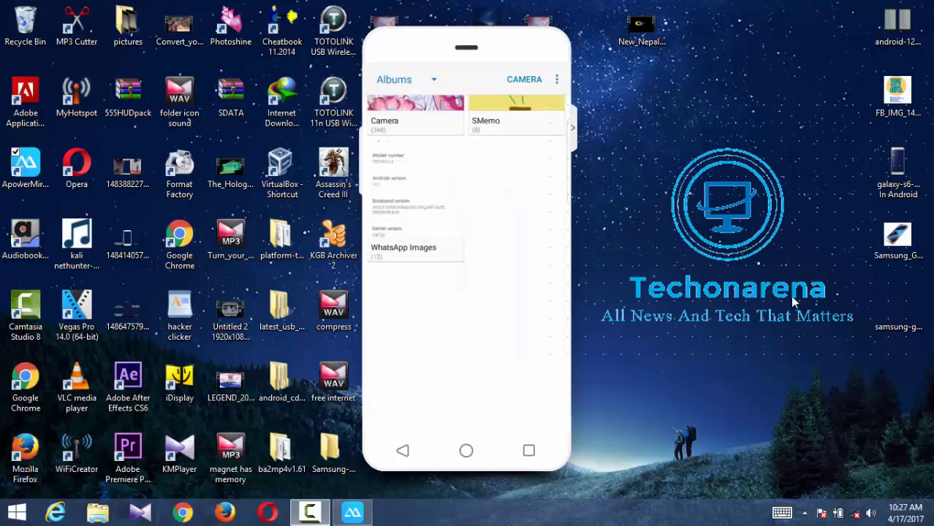
scroll(down, 3)
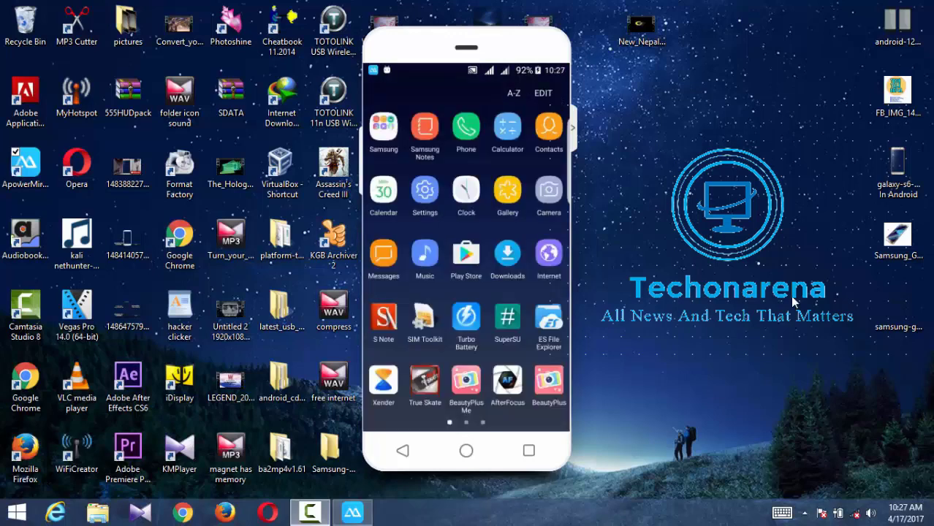
Launch S Health from the Samsung folder, try Stress then UV measurement, and leave it.
click(383, 129)
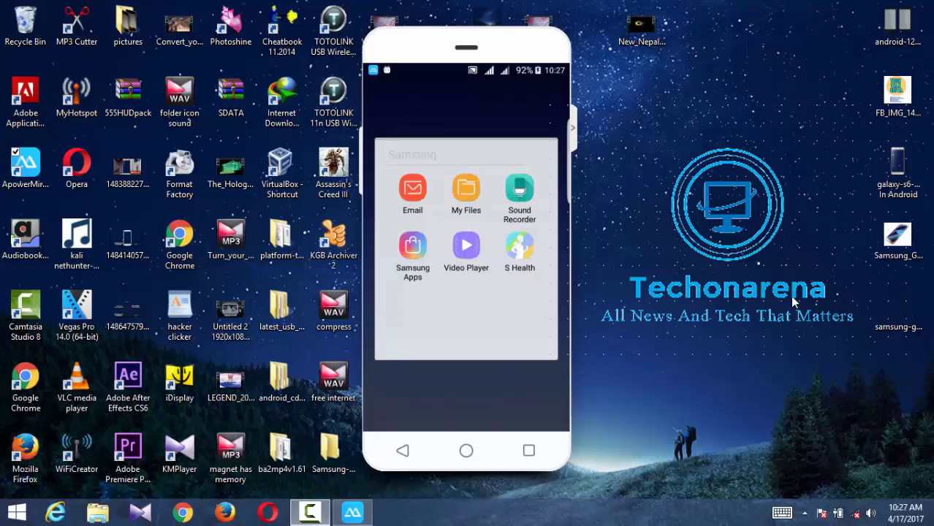
click(519, 252)
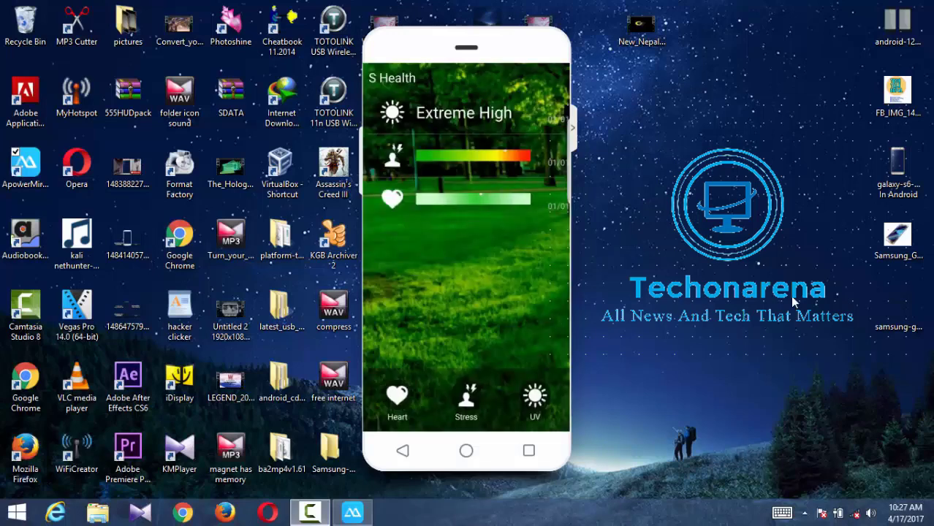
click(397, 402)
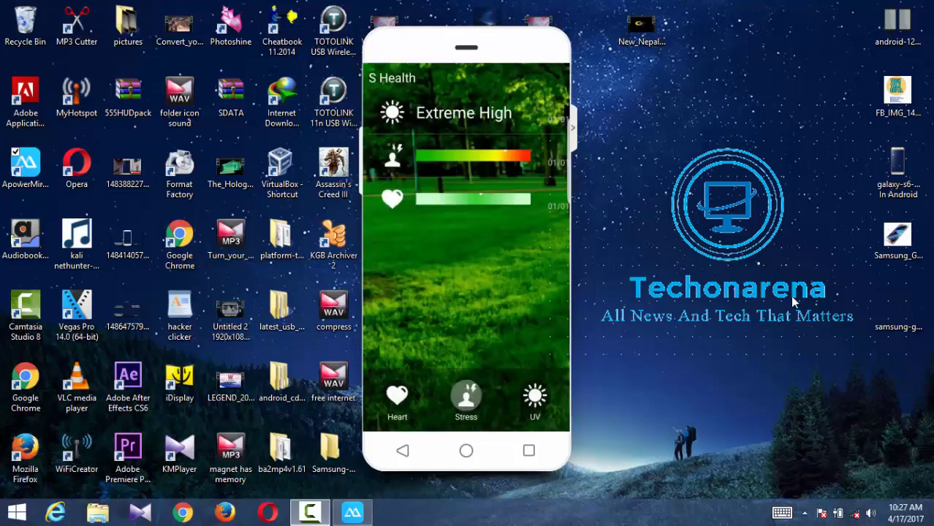
click(464, 402)
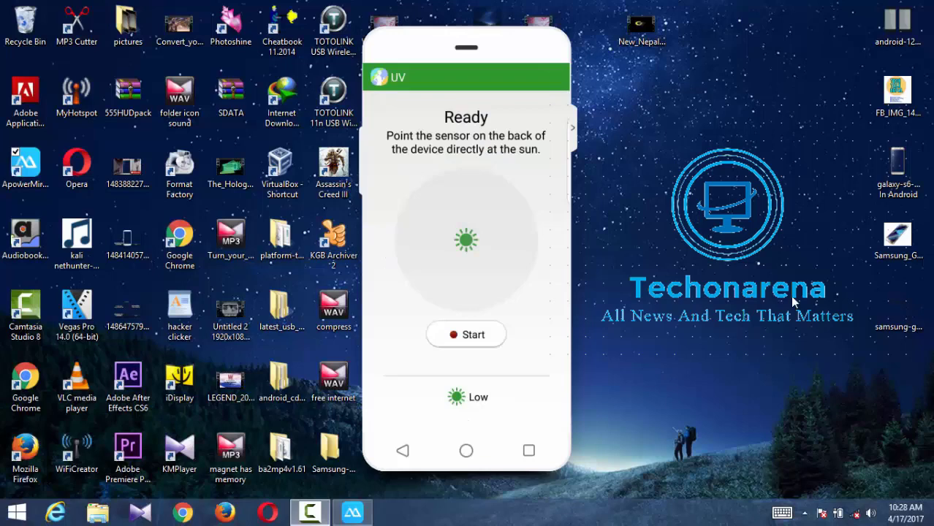
click(465, 333)
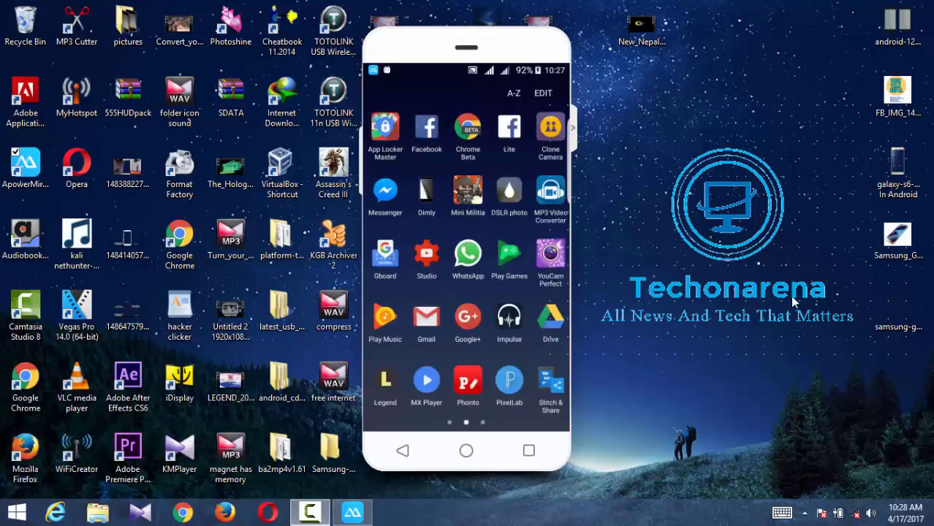
Pull down the notification shade and enter Settings from its gear icon.
scroll(left, 3)
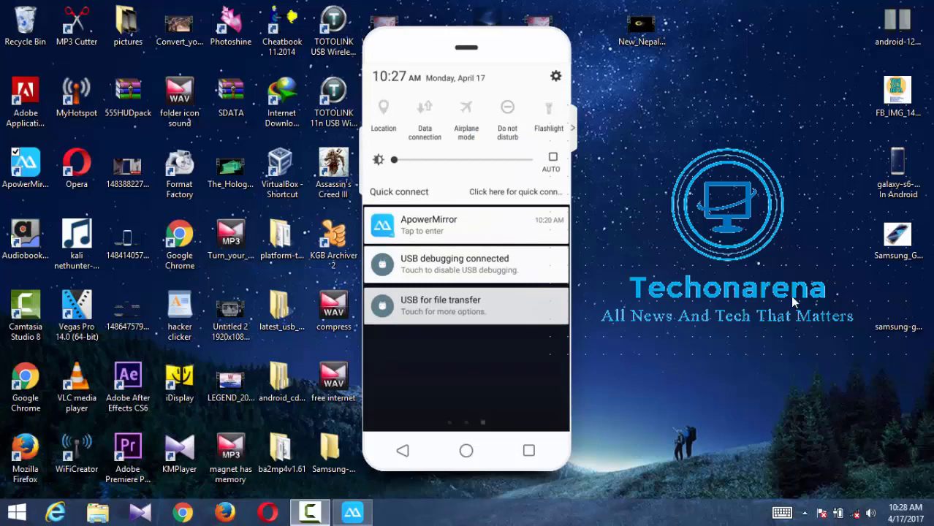
scroll(left, 3)
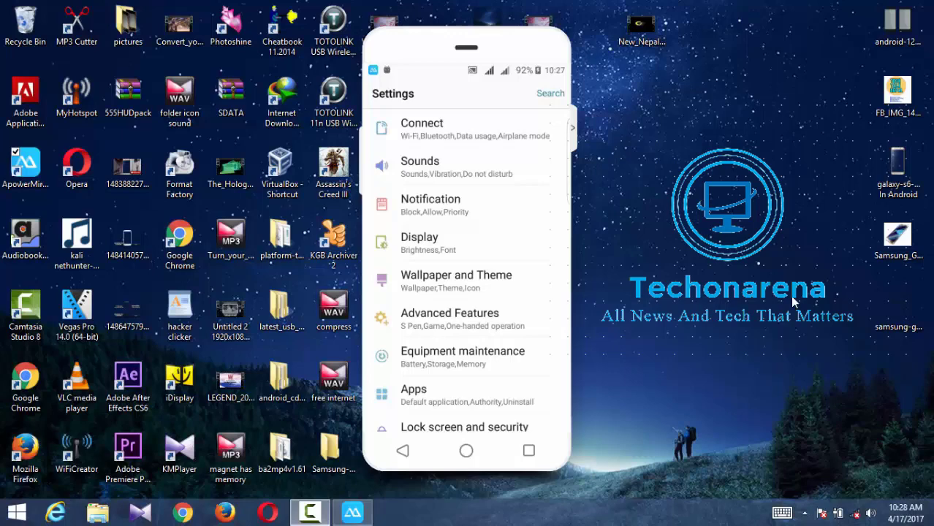
In About phone, check the Build number to confirm developer mode is already on.
scroll(down, 3)
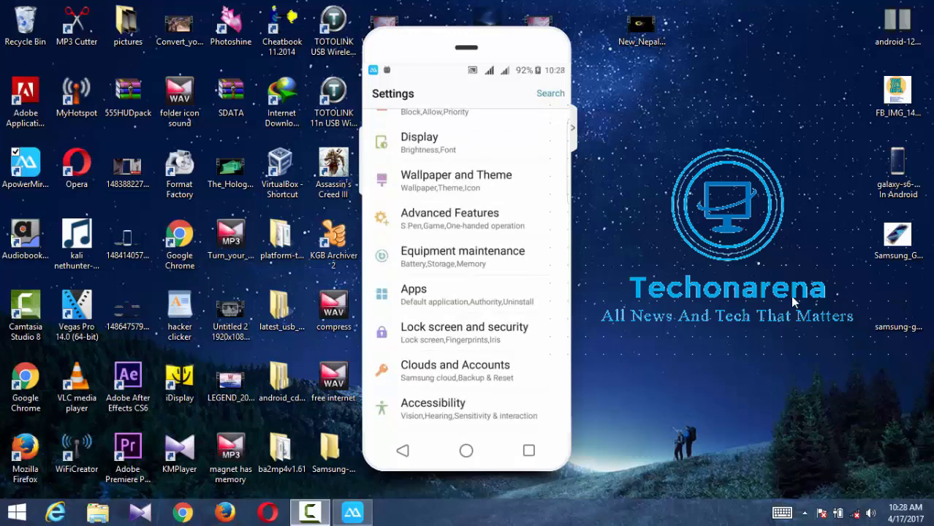
scroll(down, 3)
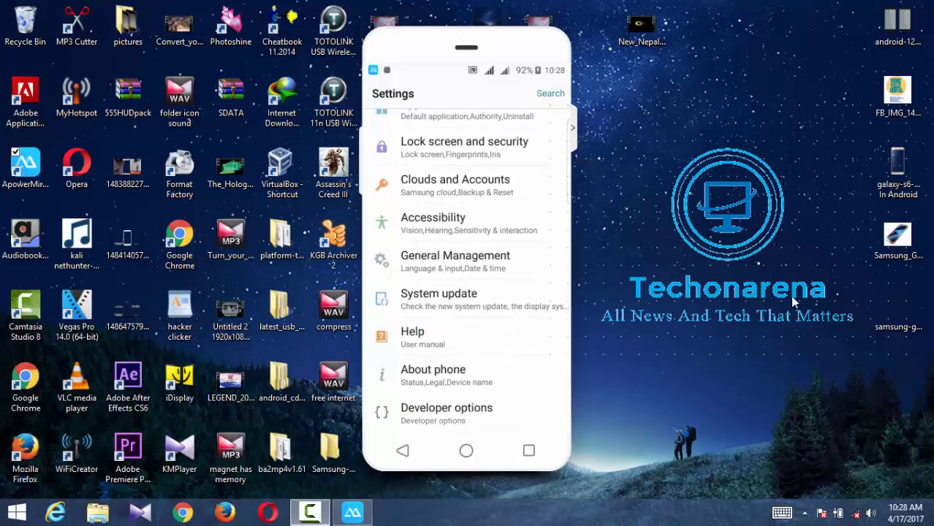
click(432, 376)
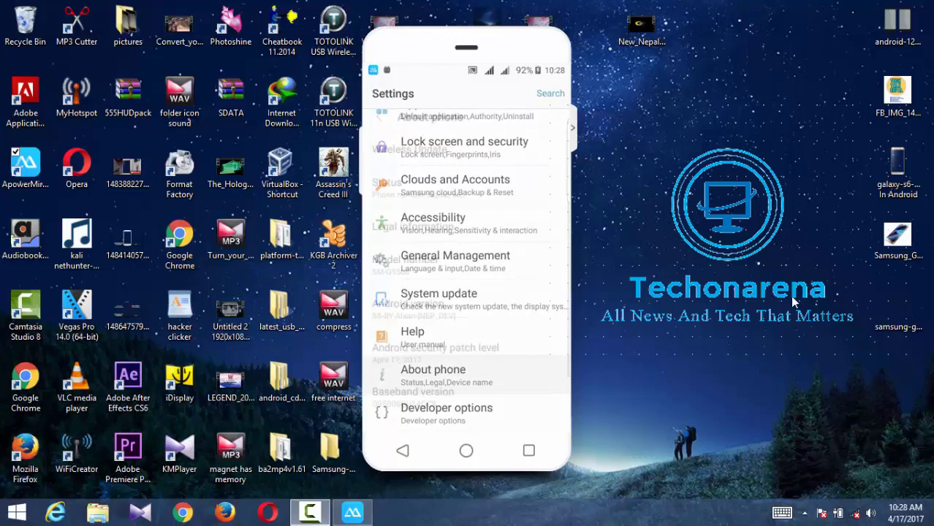
click(433, 368)
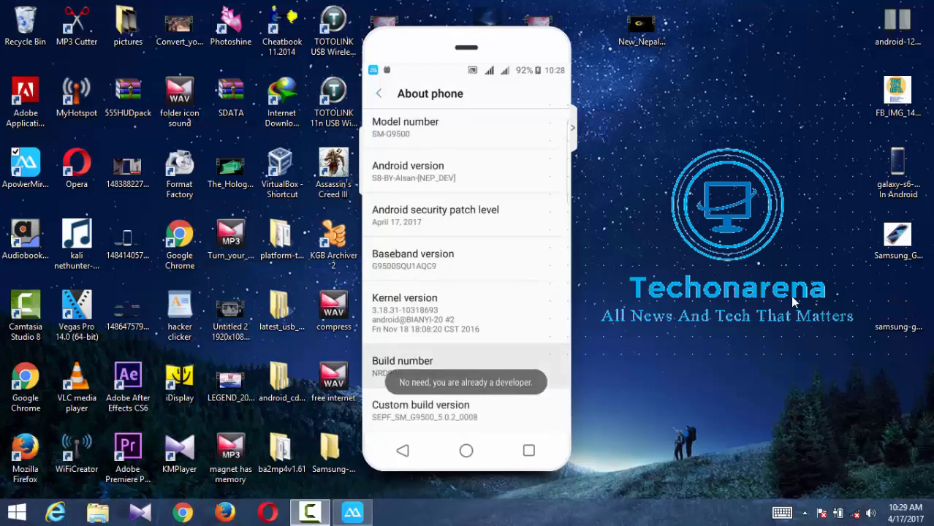
Return to Settings and reopen About phone to reach its Status page.
click(379, 94)
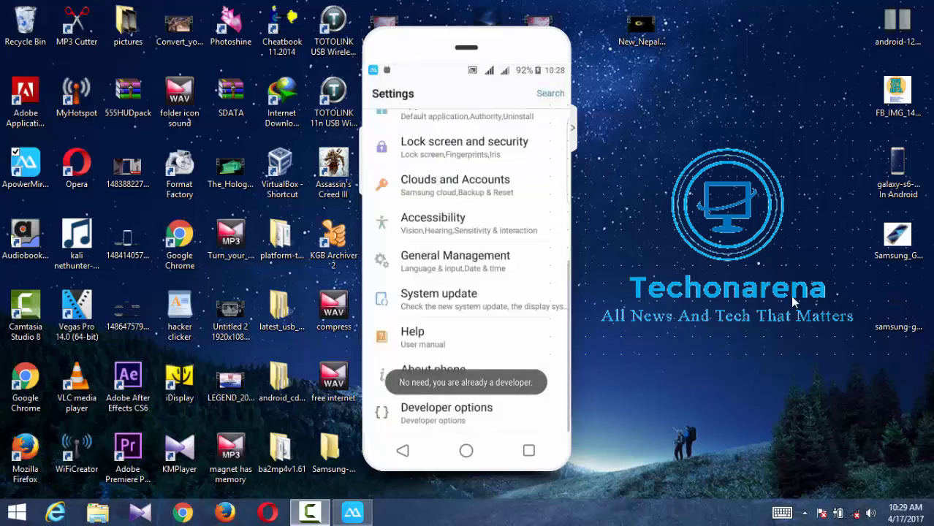
click(433, 368)
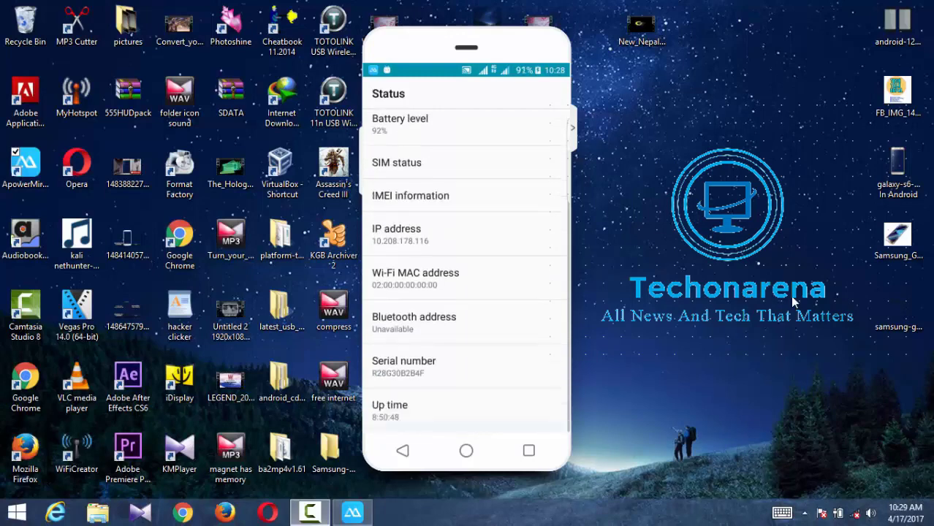
Long-press the IP address in Status to copy it, then dismiss the copy popup.
click(401, 234)
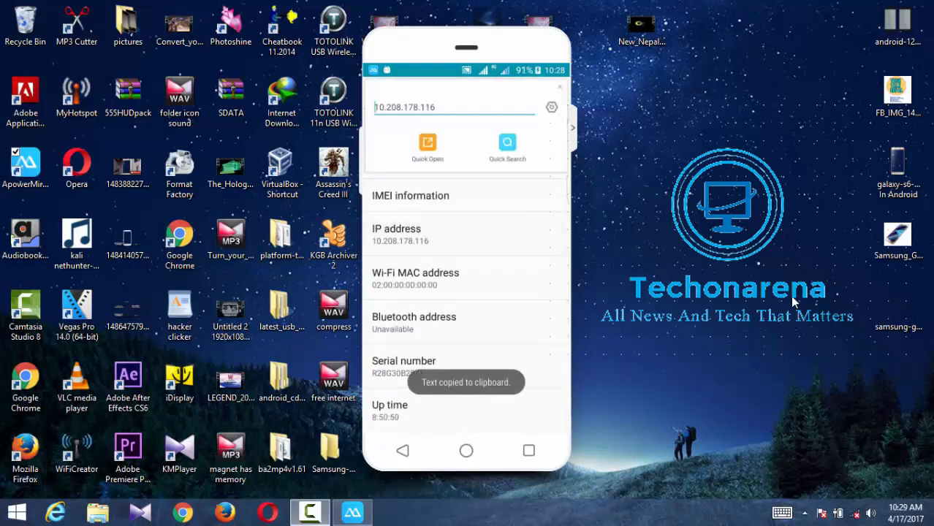
click(379, 93)
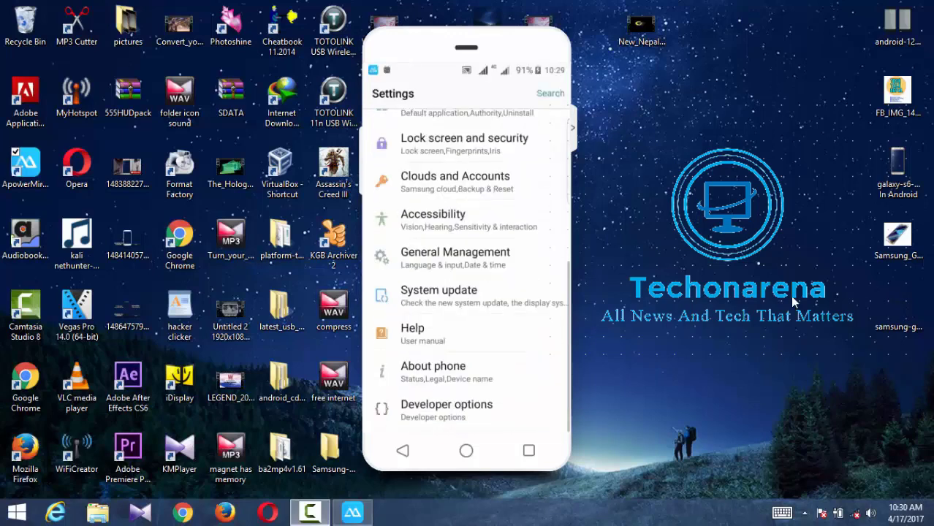
Look over General Management and the System update (Wireless Update) page, then go home.
scroll(up, 3)
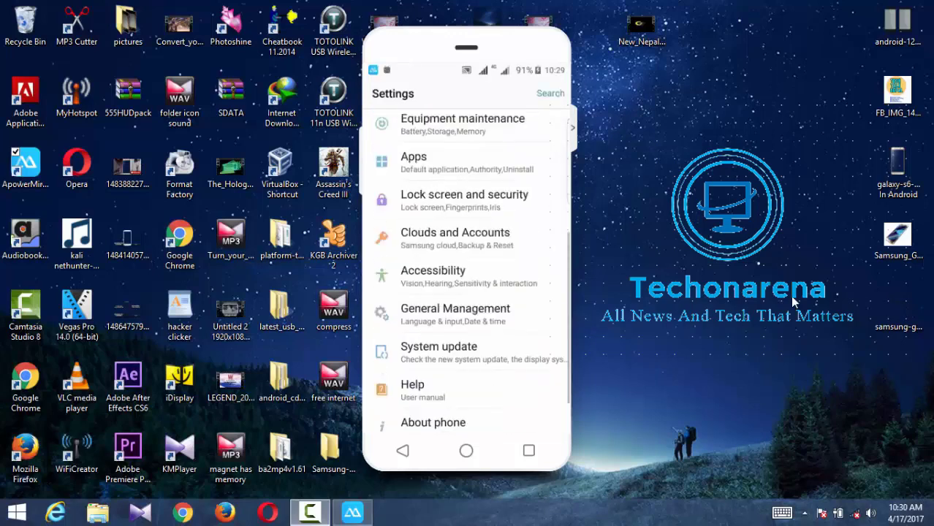
click(454, 314)
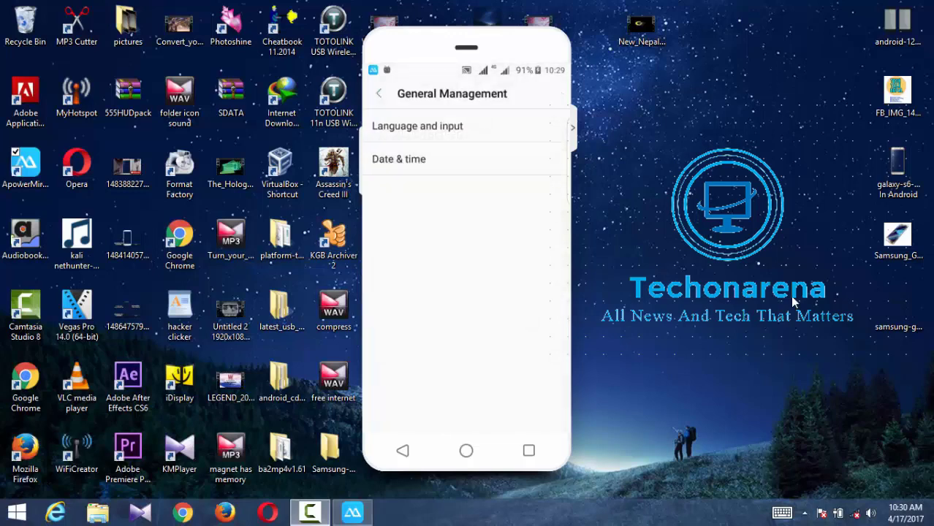
click(378, 93)
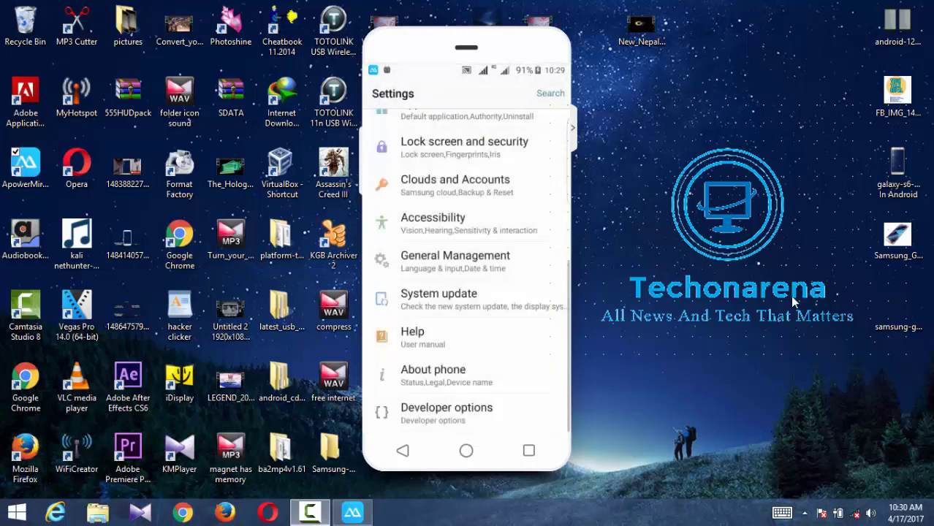
click(438, 300)
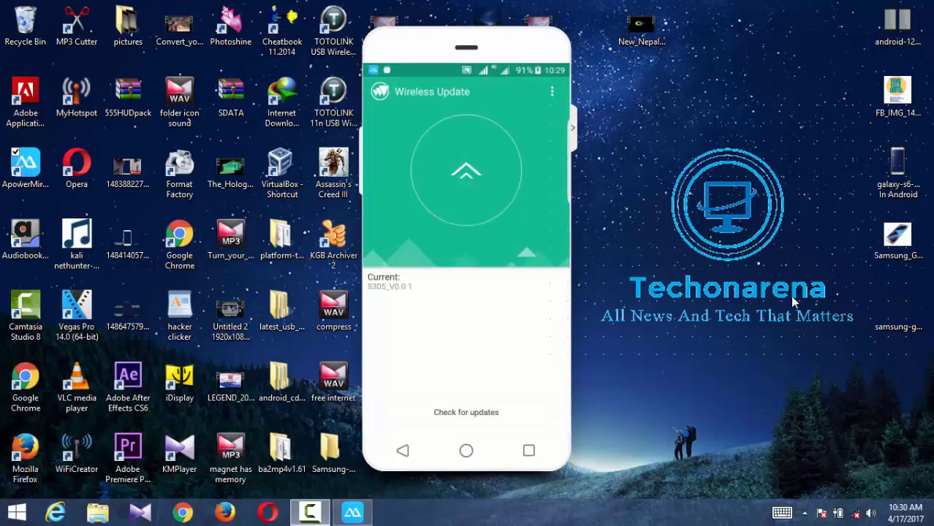
click(465, 412)
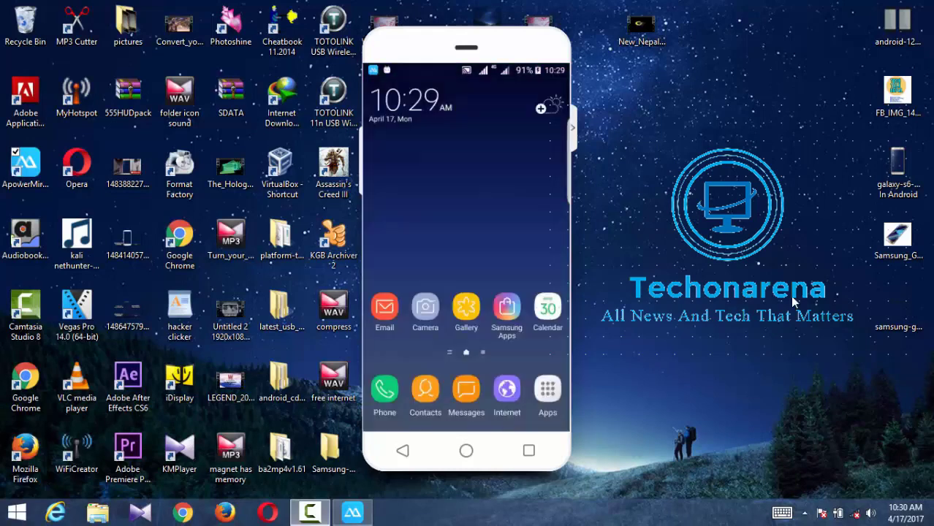
Reopen Settings, glance at Display, and back out to the top of the Settings list.
click(527, 450)
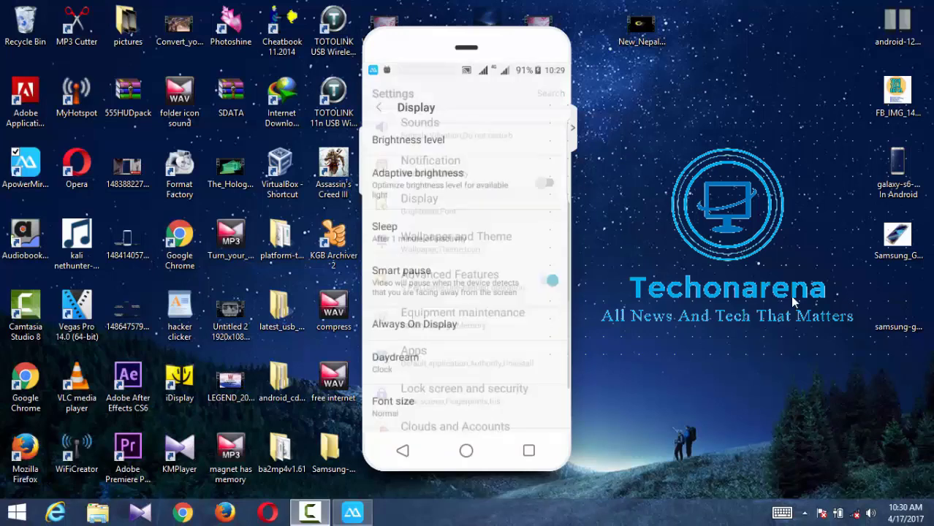
click(415, 325)
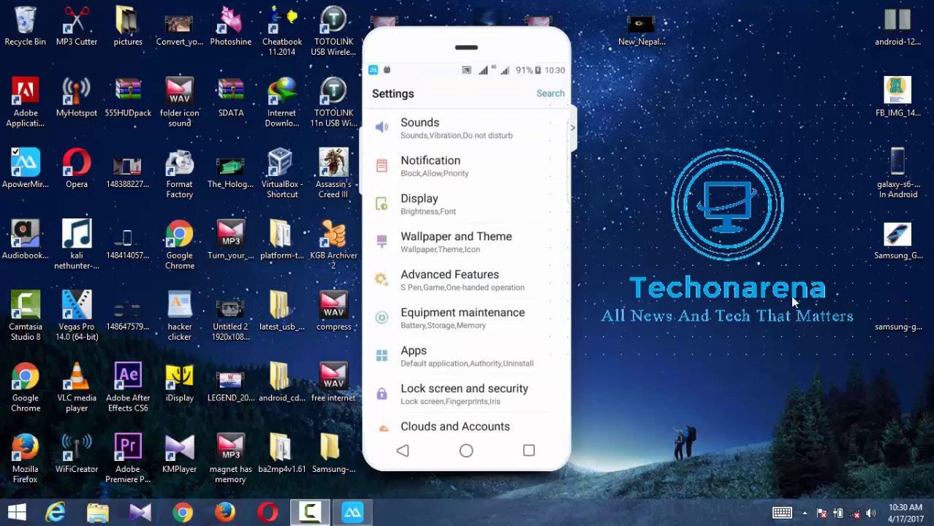
View the wallpaper picker's home and lock screen choices, then close it.
click(464, 450)
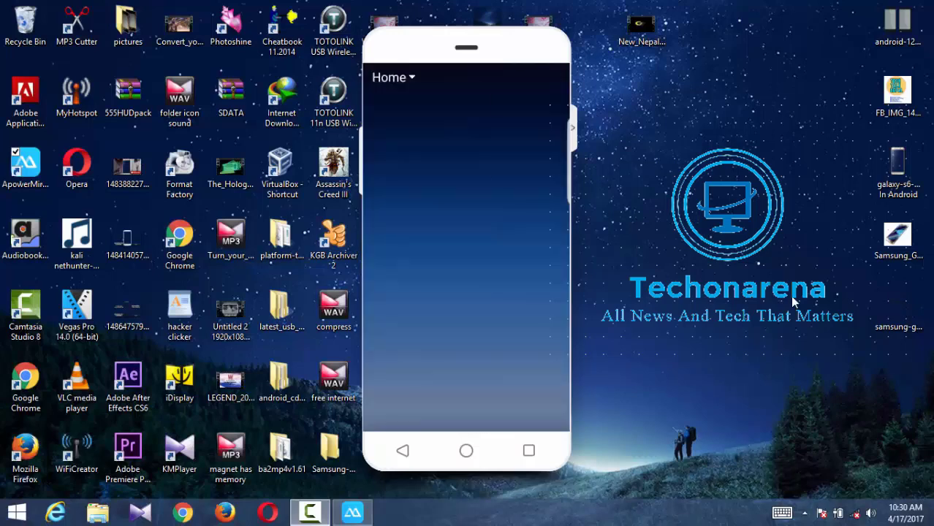
click(392, 77)
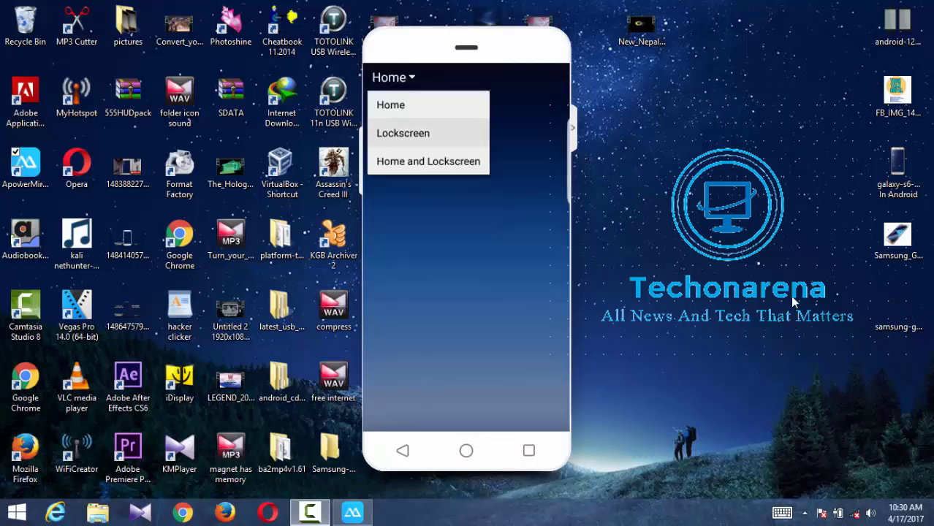
click(403, 133)
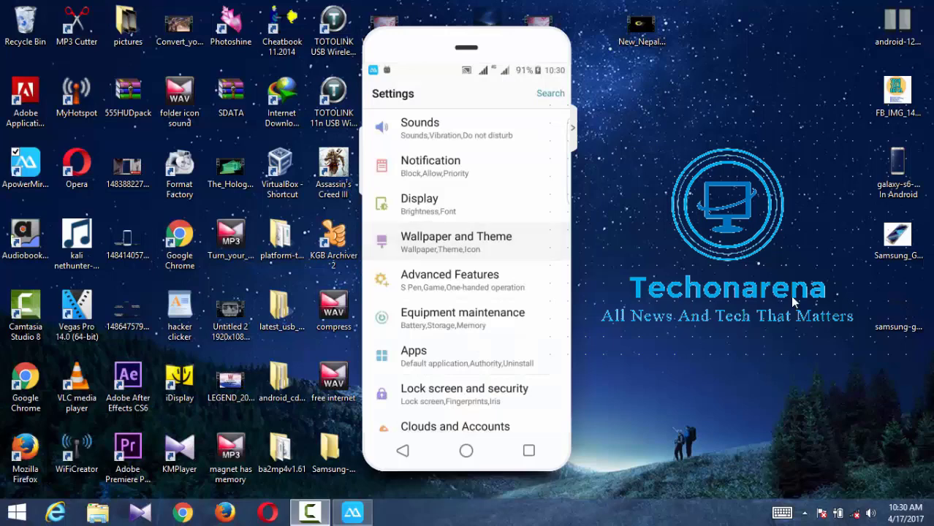
Reopen the wallpaper picker and choose where the wallpaper will apply.
click(456, 237)
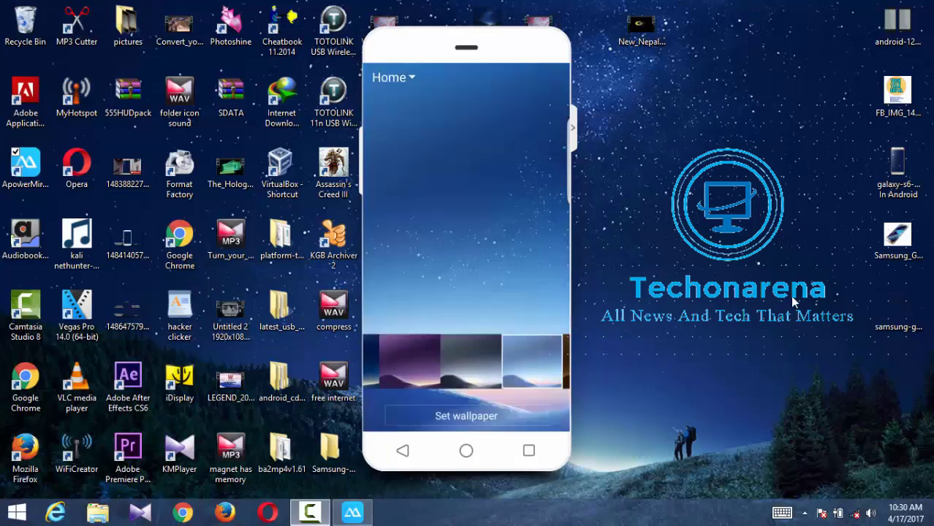
click(391, 78)
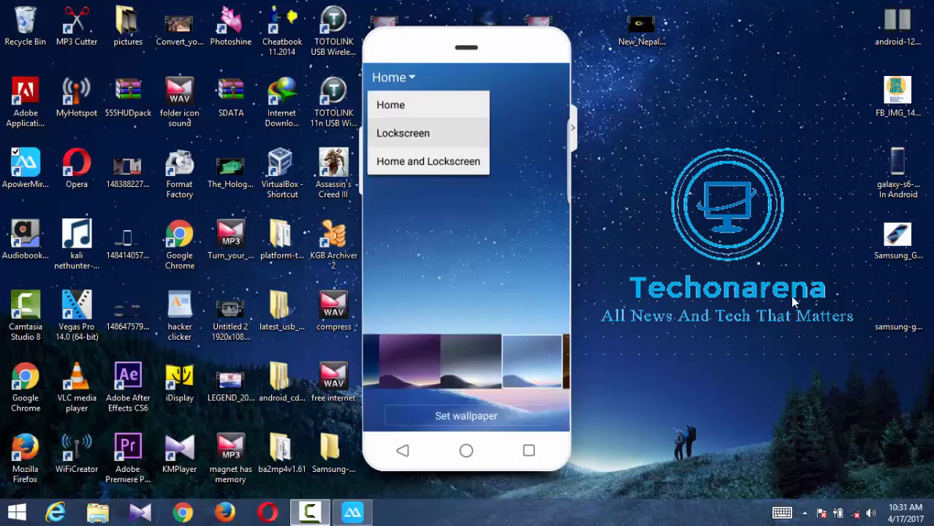
click(403, 133)
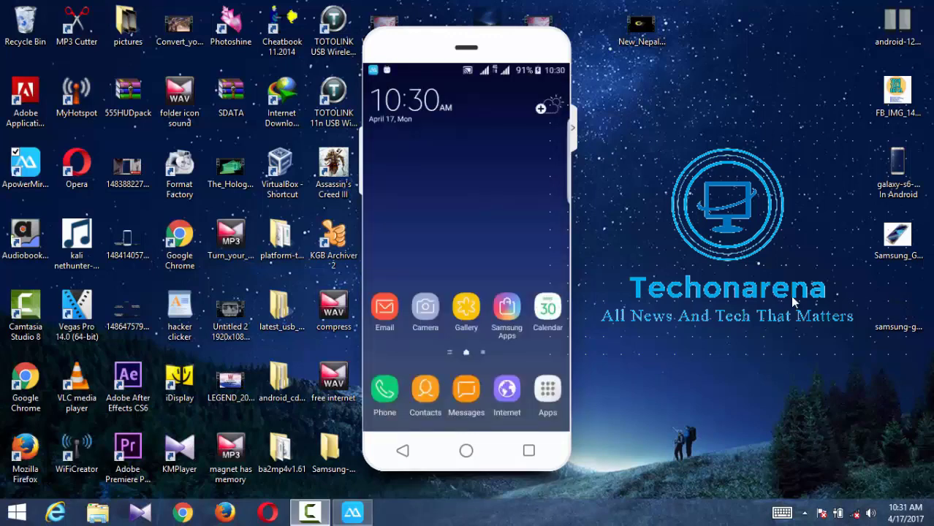
Launch the Camera from the app drawer and look through its settings list.
click(528, 450)
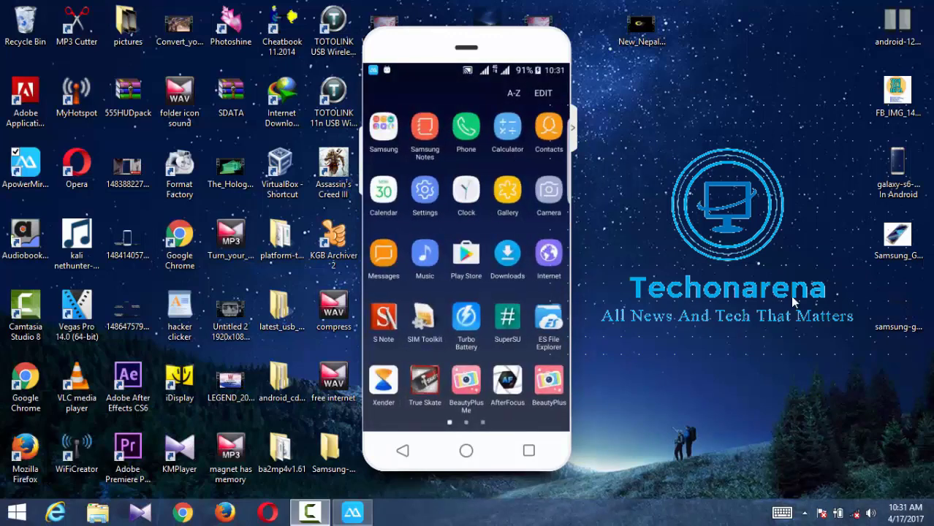
click(548, 190)
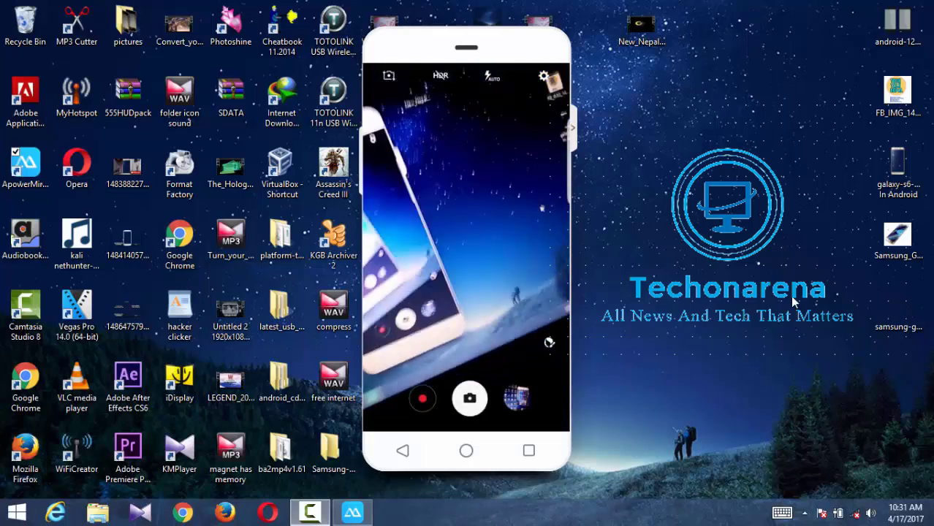
click(543, 76)
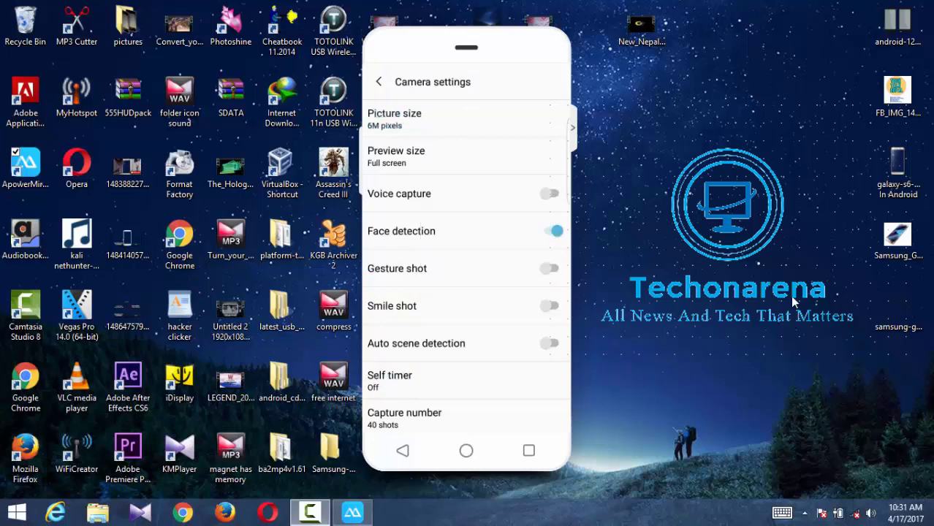
scroll(down, 3)
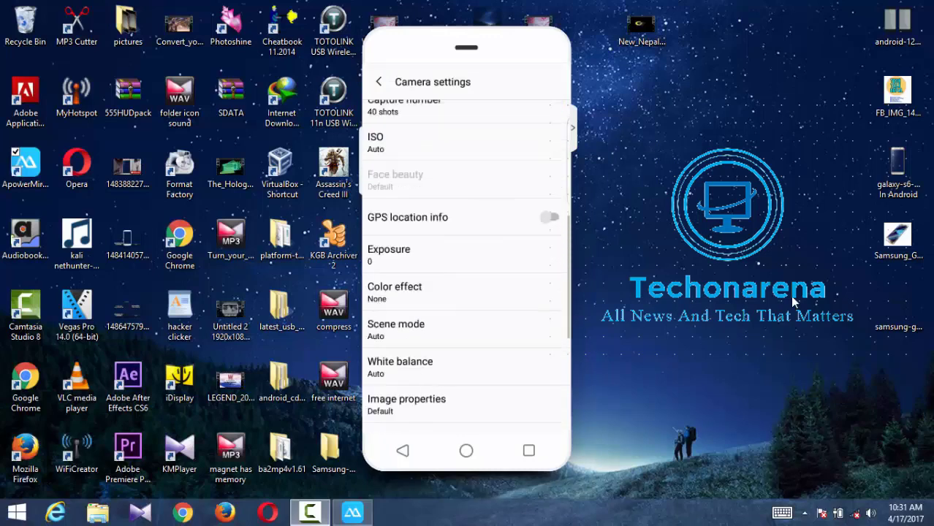
scroll(up, 3)
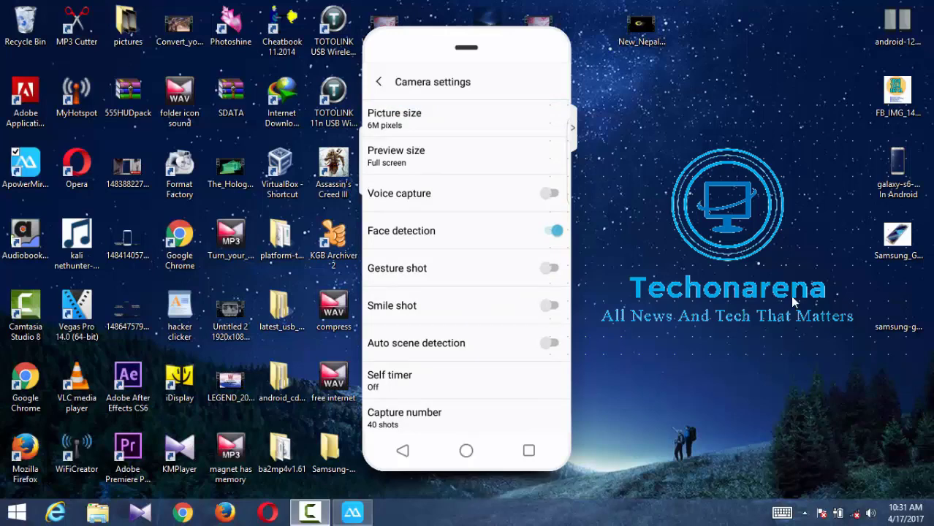
Switch on Gesture shot, change to Smile shot, and leave the camera settings.
click(549, 269)
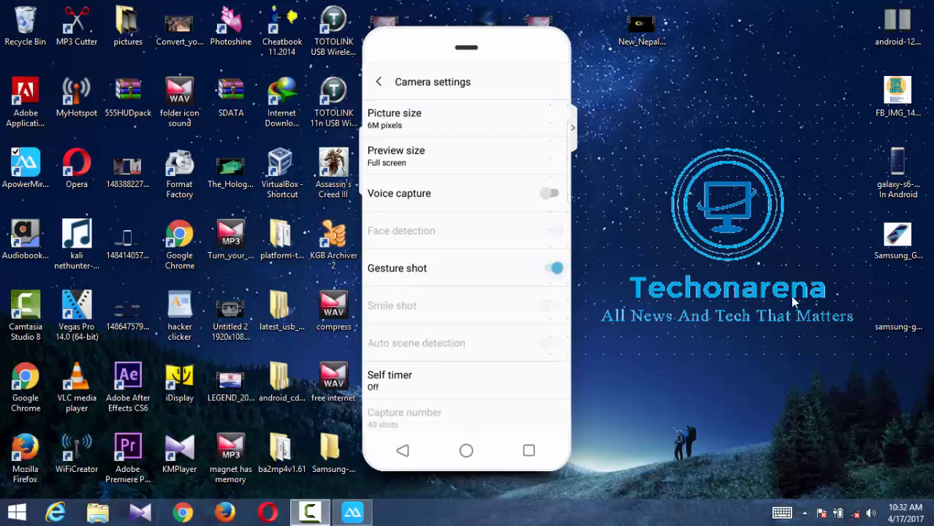
click(553, 269)
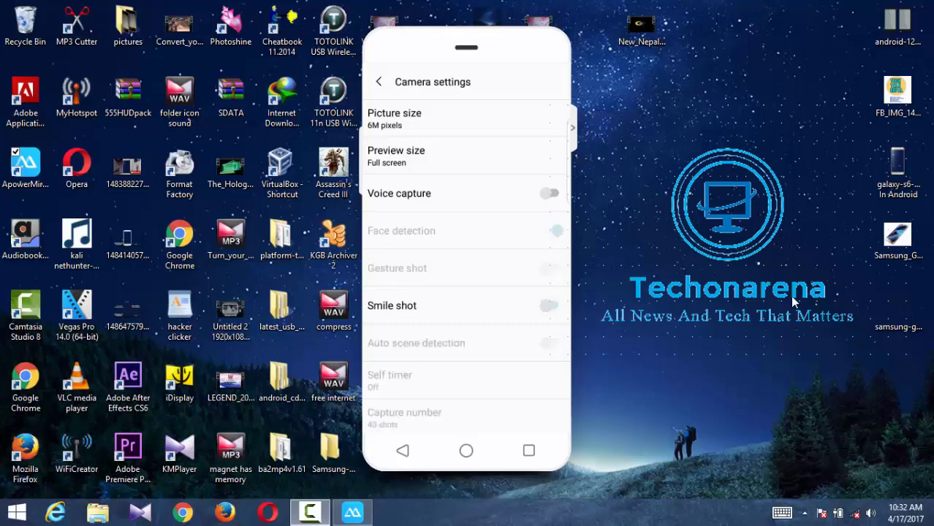
click(378, 81)
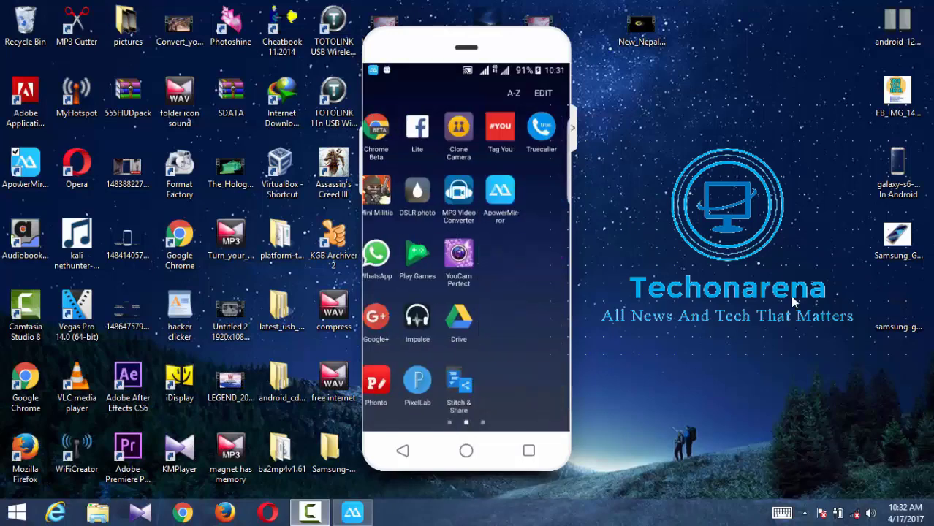
Reach Motions and gestures via the notification shade's Settings > Advanced Features.
drag(464, 73, 465, 219)
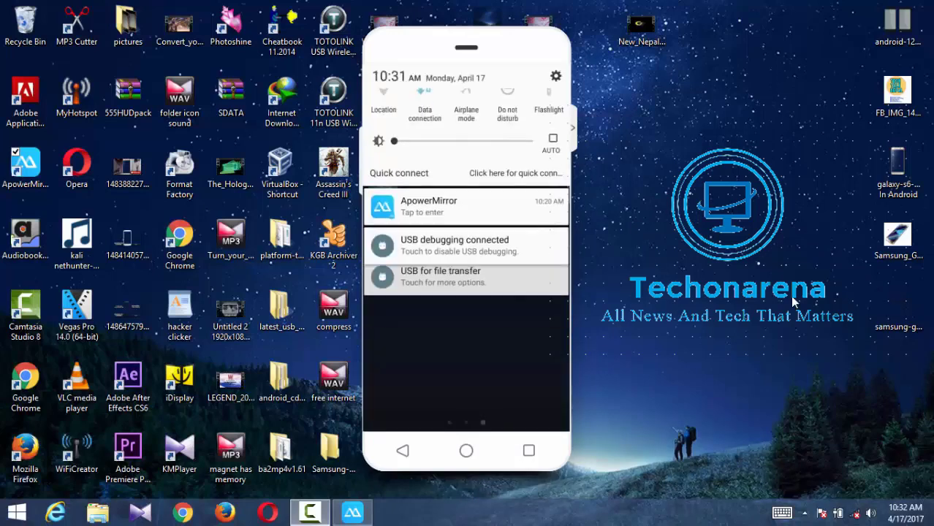
click(555, 76)
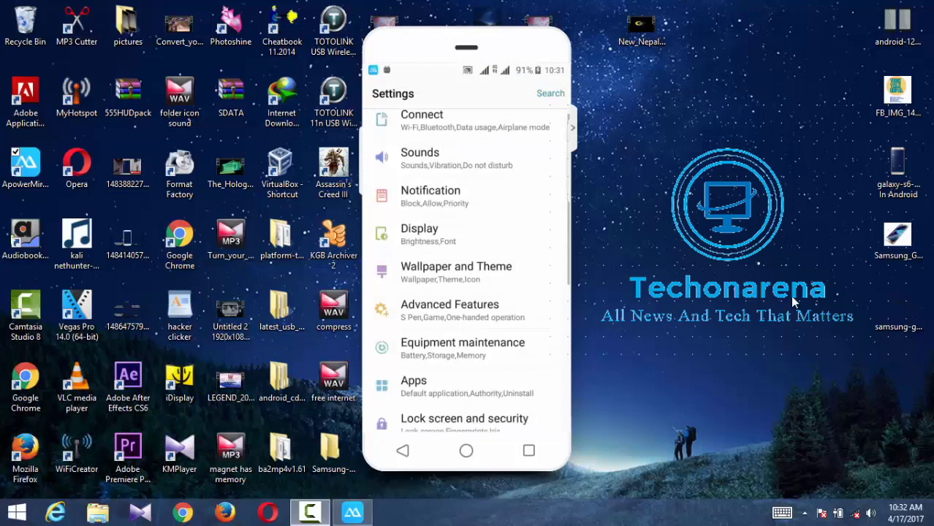
scroll(up, 3)
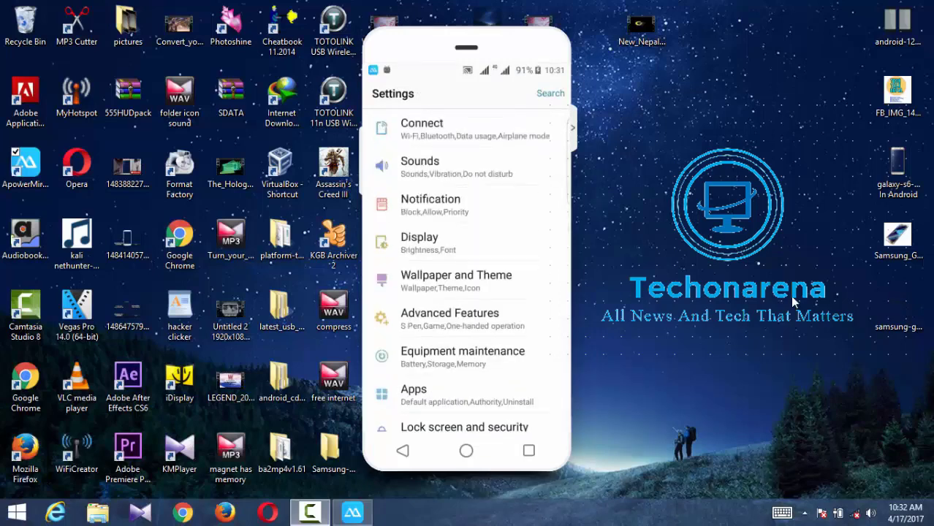
click(420, 242)
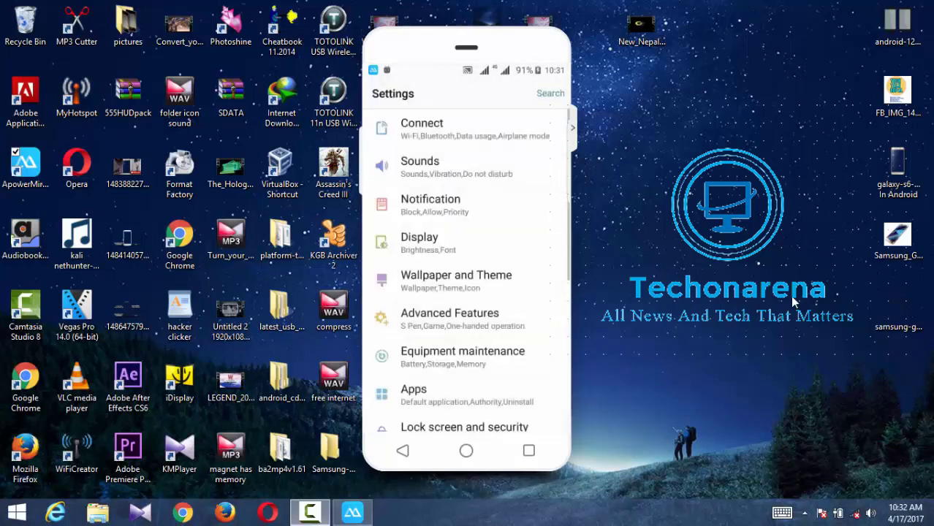
click(450, 313)
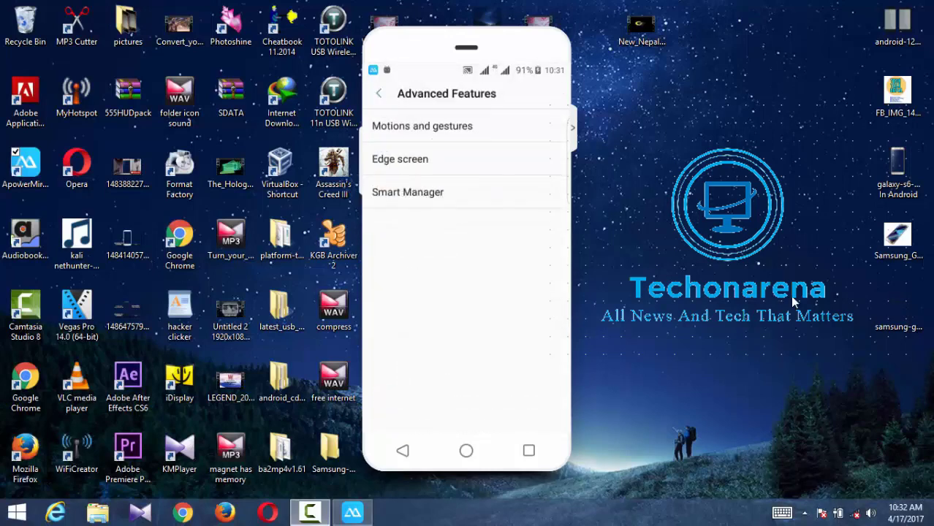
click(421, 125)
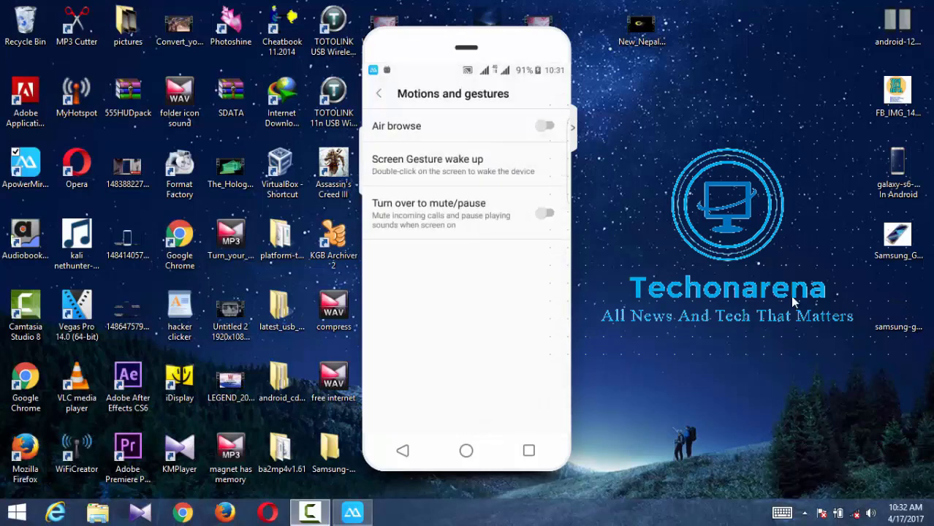
View the Screen Gesture wake up options and turn on Turn over to mute.
click(427, 163)
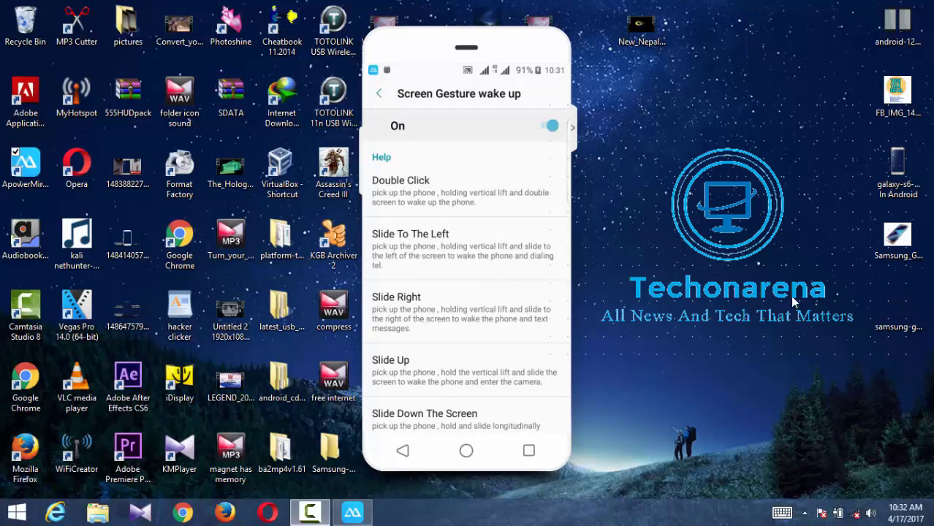
click(379, 93)
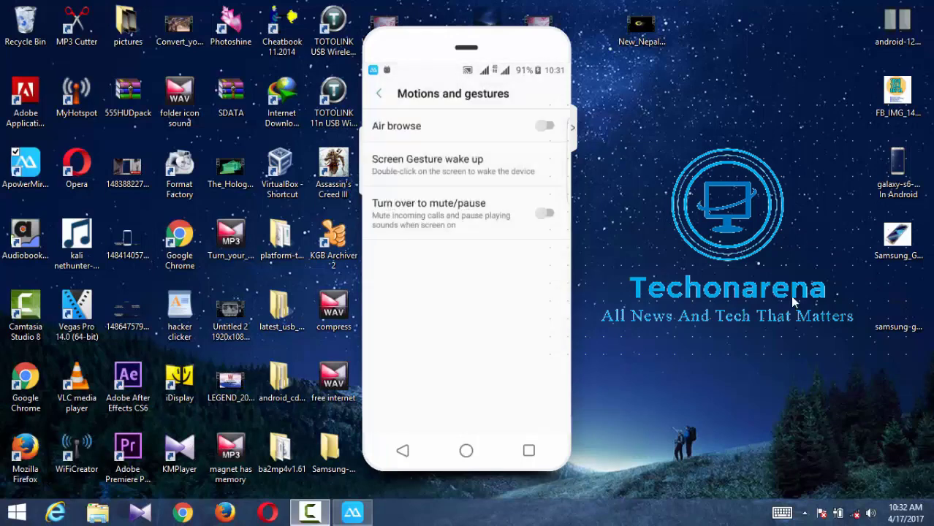
click(544, 213)
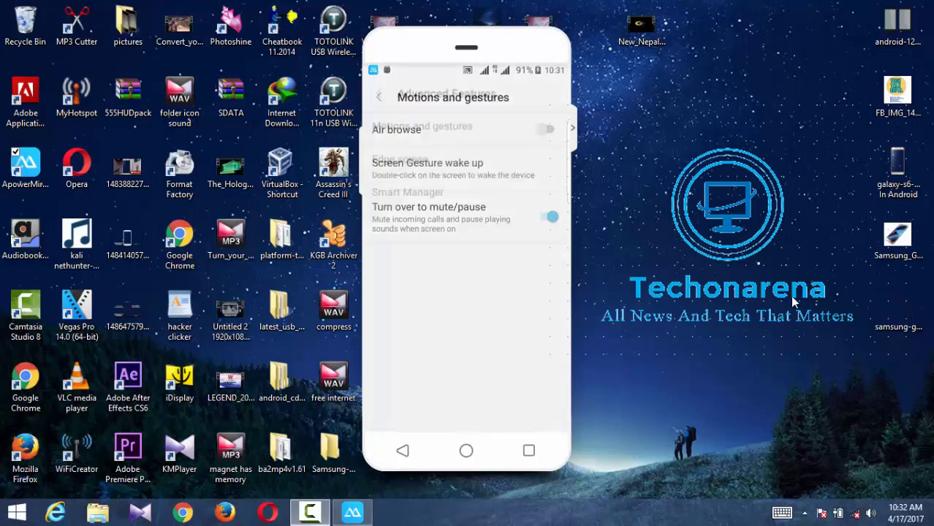
click(378, 94)
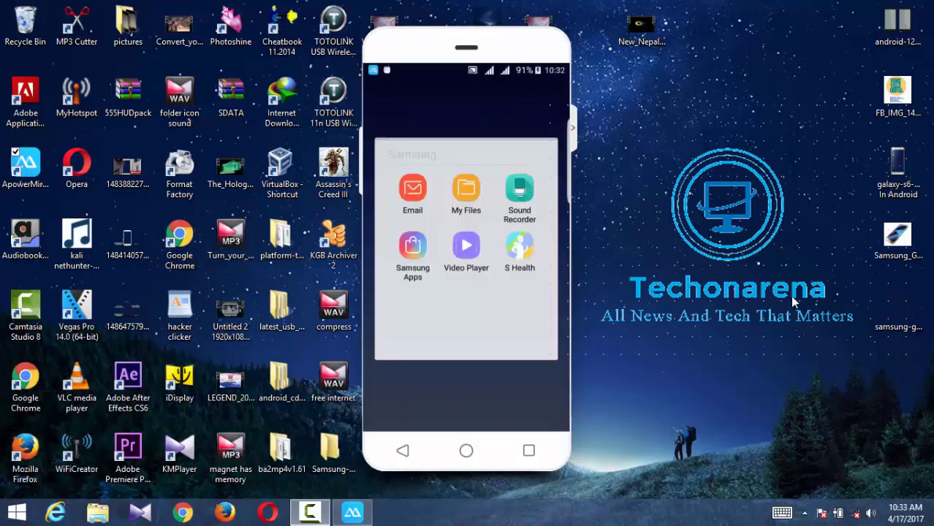
Close the Samsung folder and swipe through three pages of the app drawer.
click(465, 247)
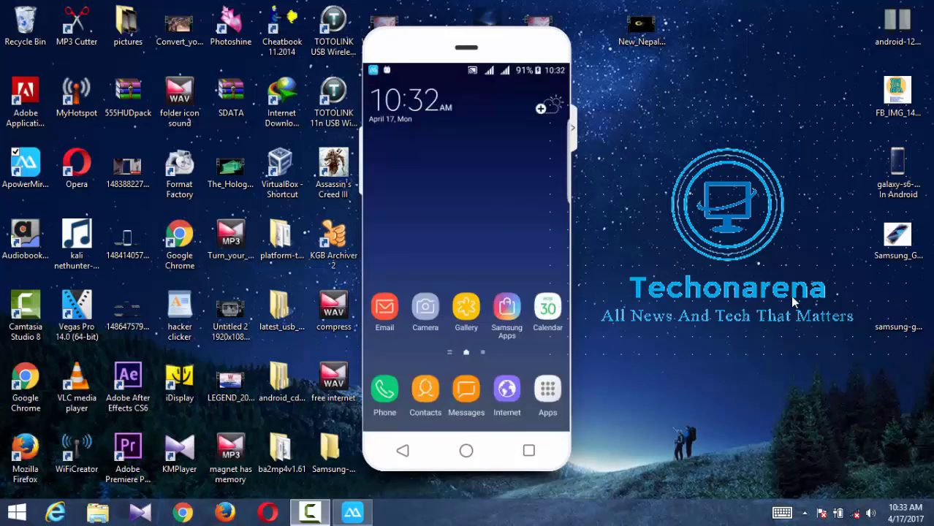
click(547, 389)
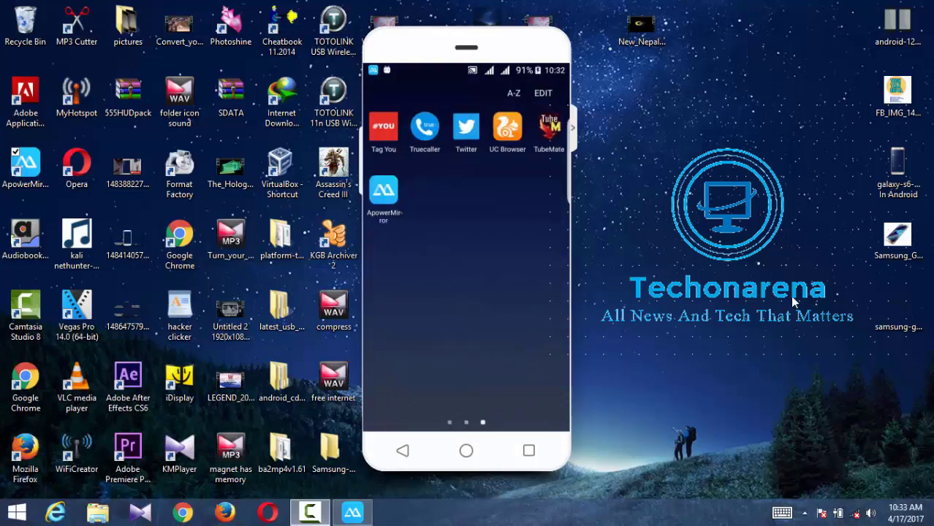
scroll(left, 3)
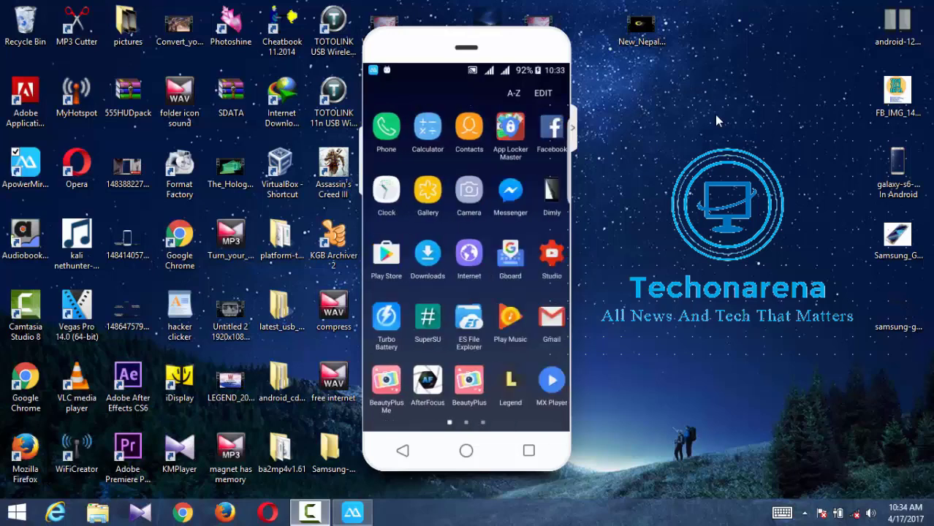
scroll(left, 3)
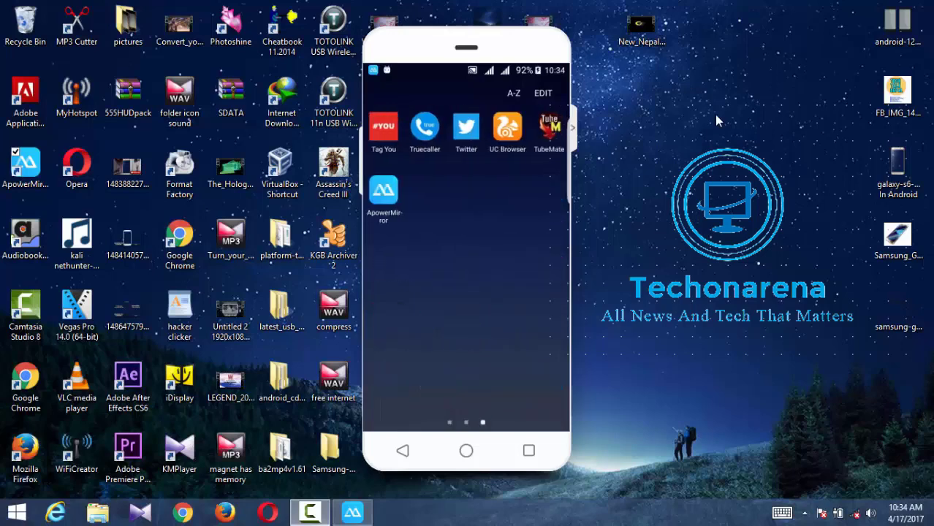
scroll(left, 3)
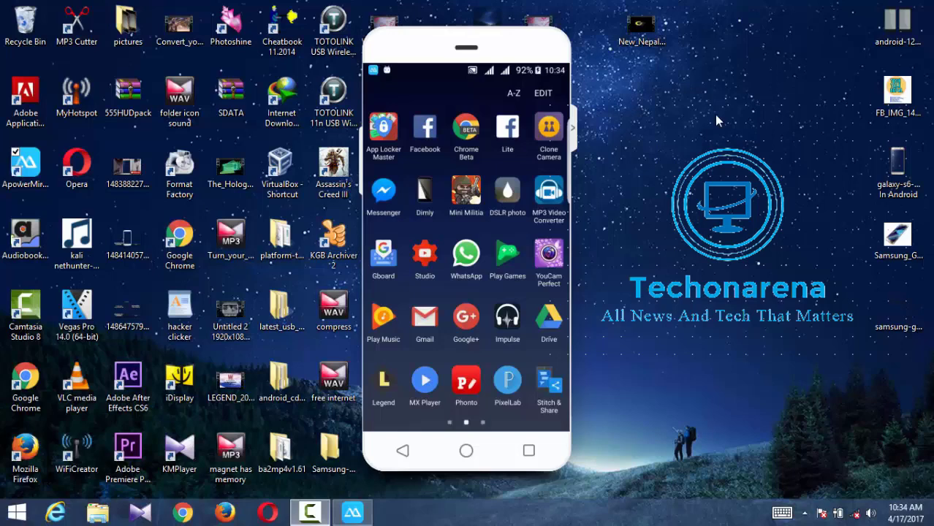
mouse_move(713, 123)
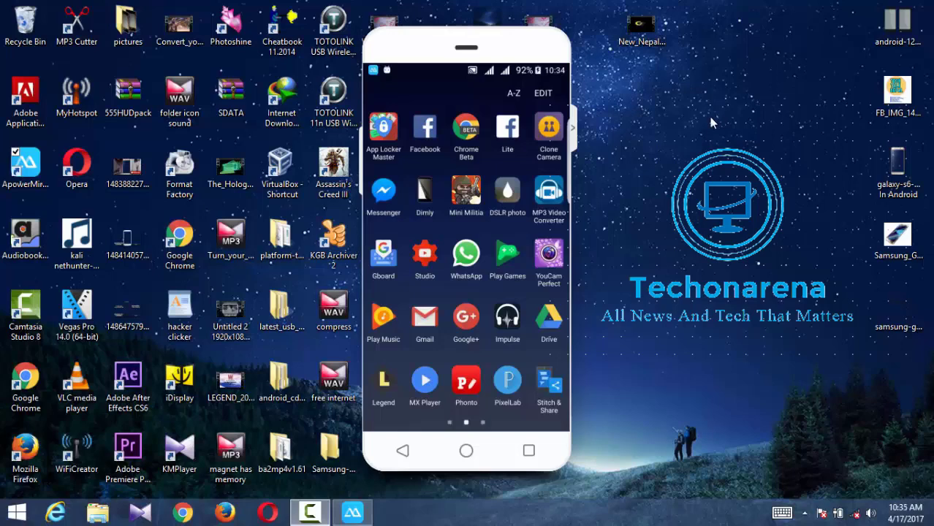